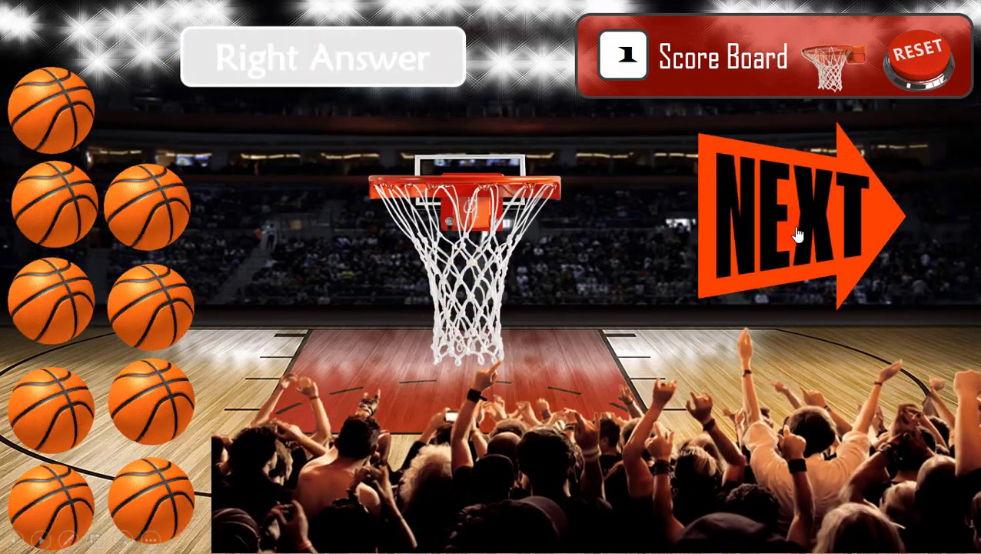
- Advance to question 2 in the running quiz and answer it correctly before leaving the show
click(792, 223)
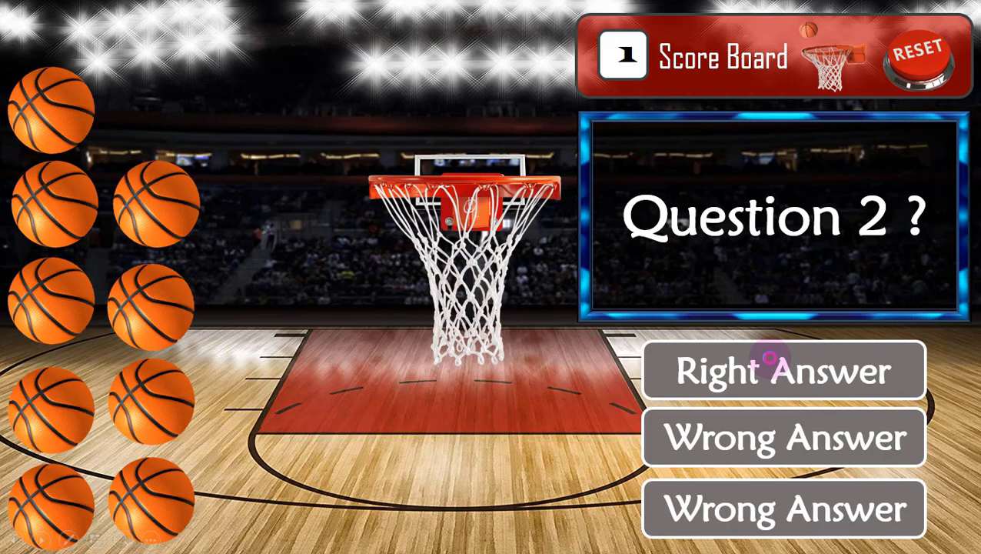
click(784, 369)
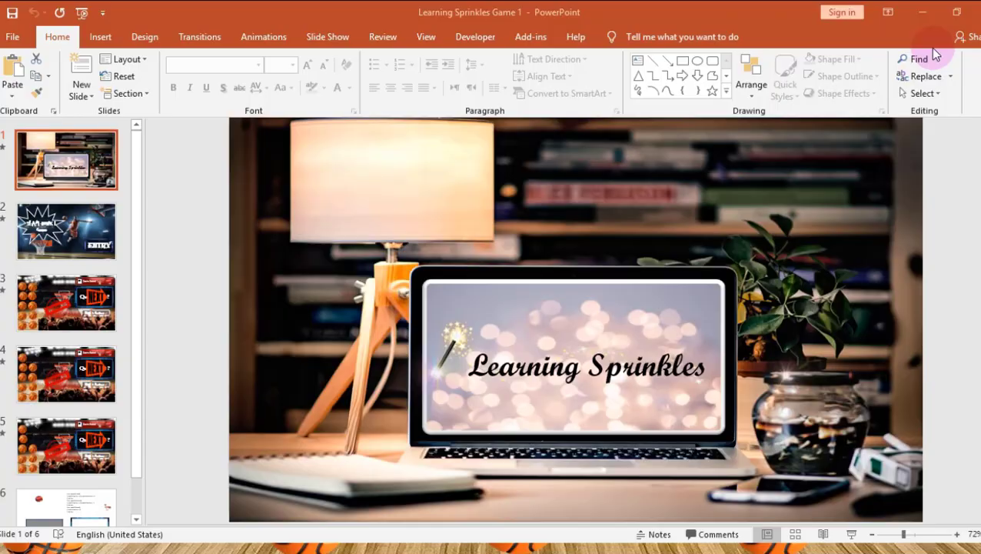
- Create a new blank presentation from File > New
click(64, 446)
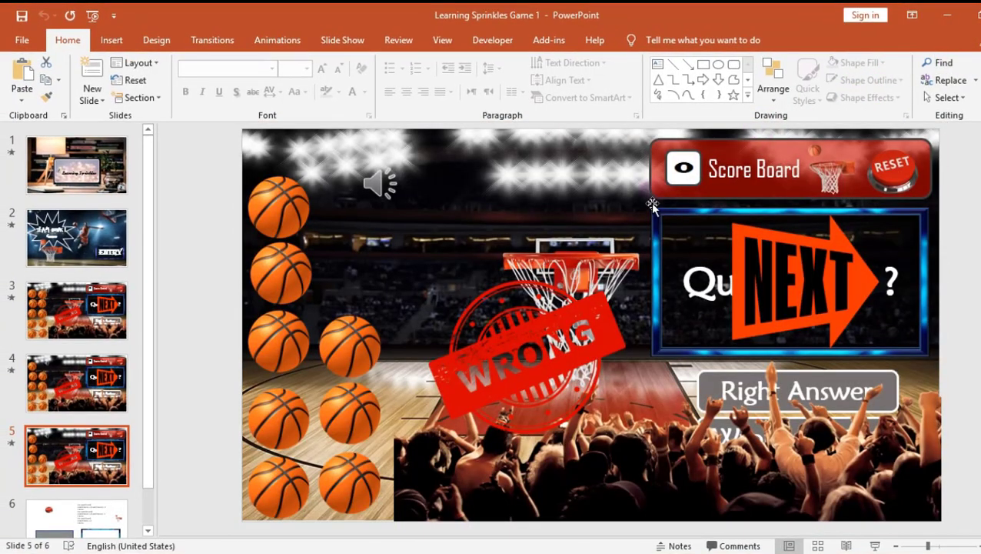
click(378, 181)
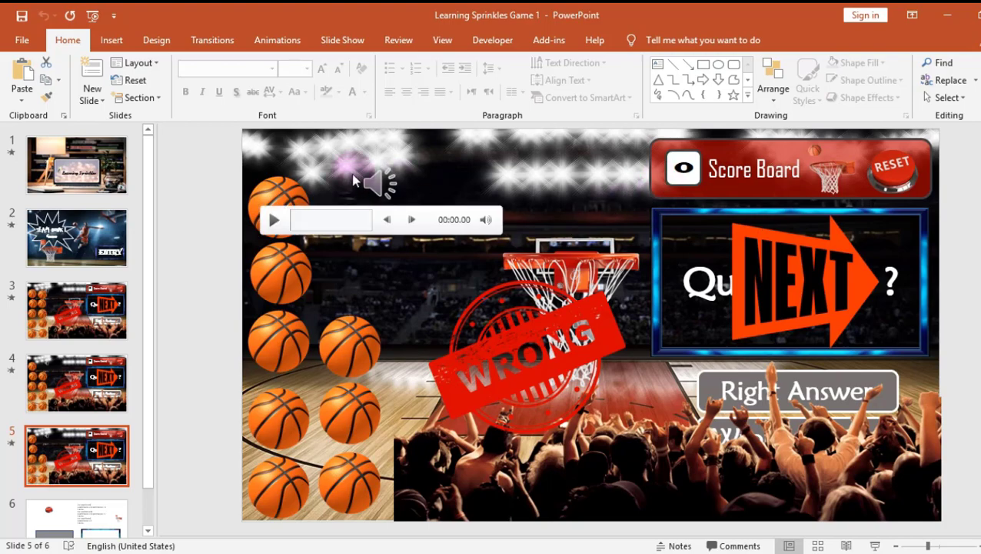
click(22, 40)
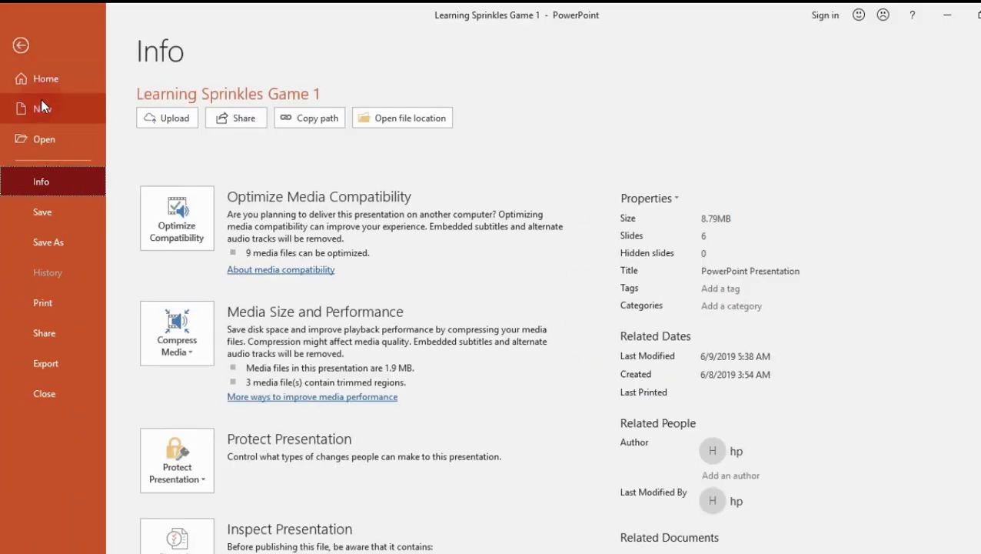
click(43, 108)
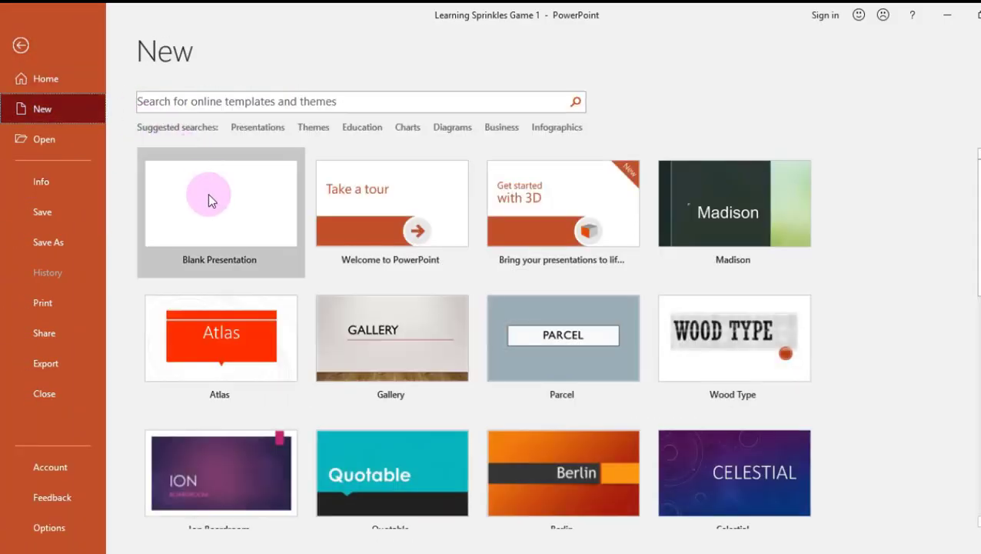
click(218, 203)
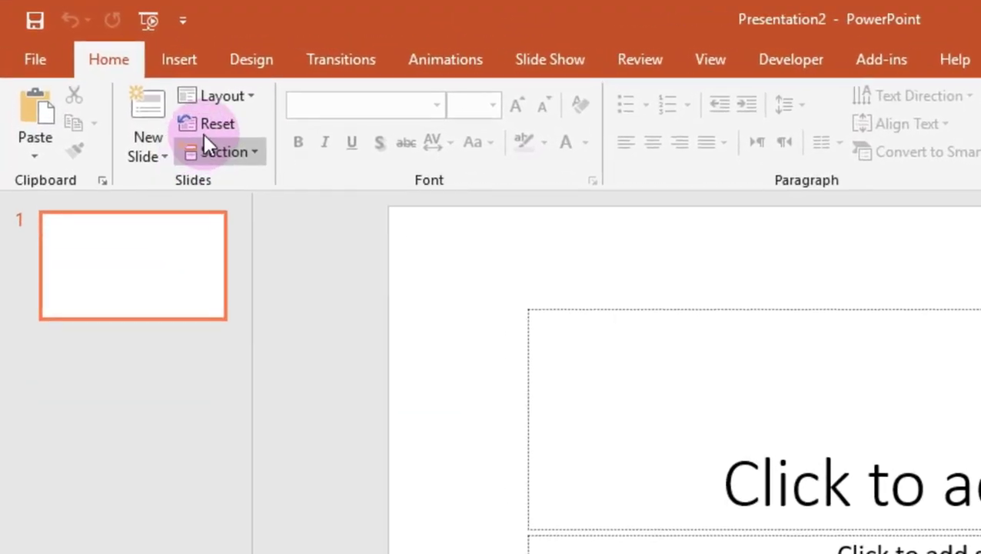
- Apply the Blank layout to the presentation's first slide
click(221, 95)
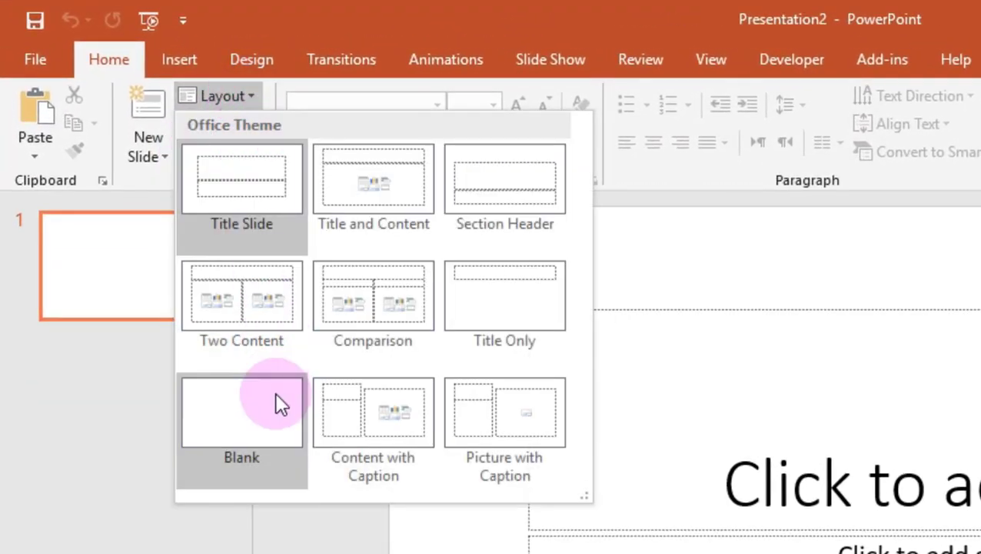
click(242, 413)
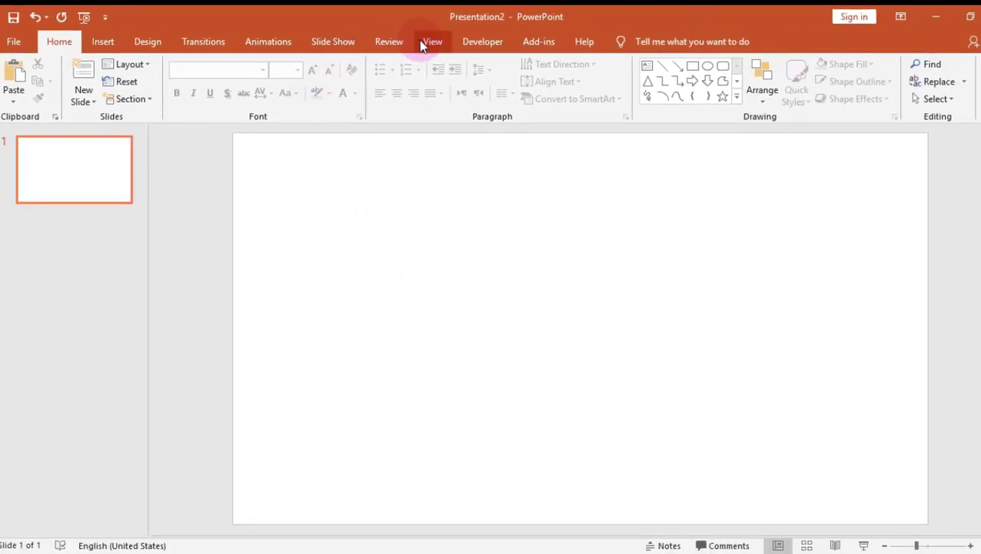
- Enter Slide Master view and remove the footer placeholders from a blank layout
click(430, 40)
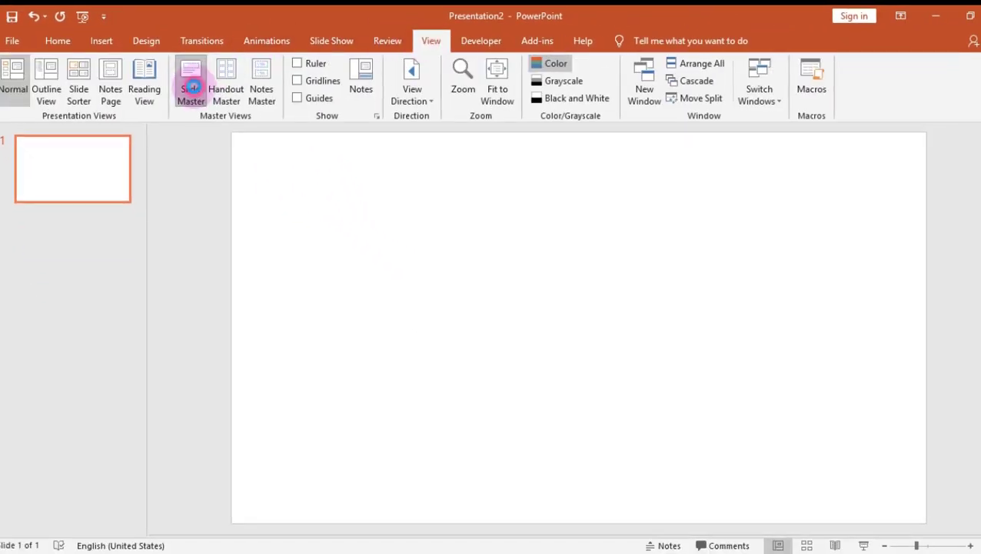
click(191, 80)
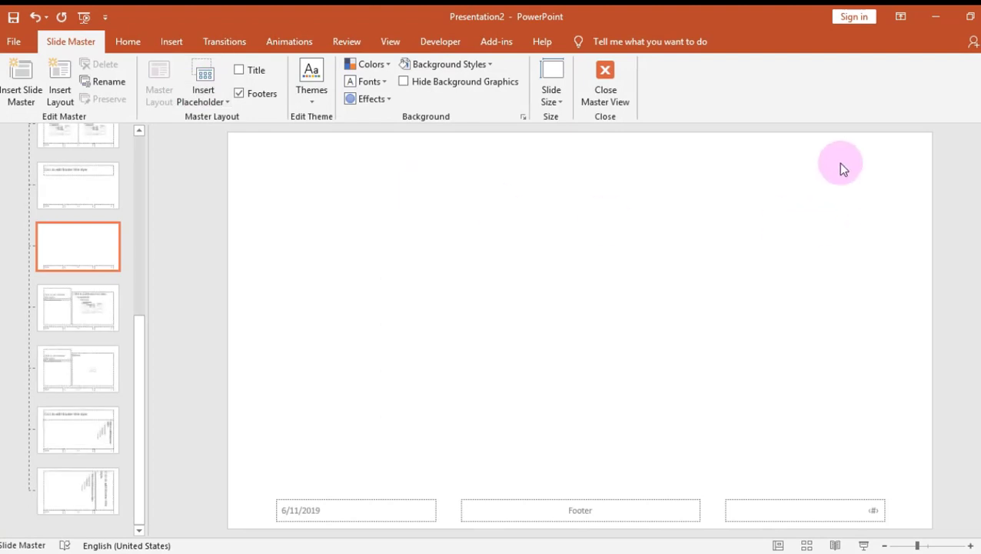
mouse_move(445, 256)
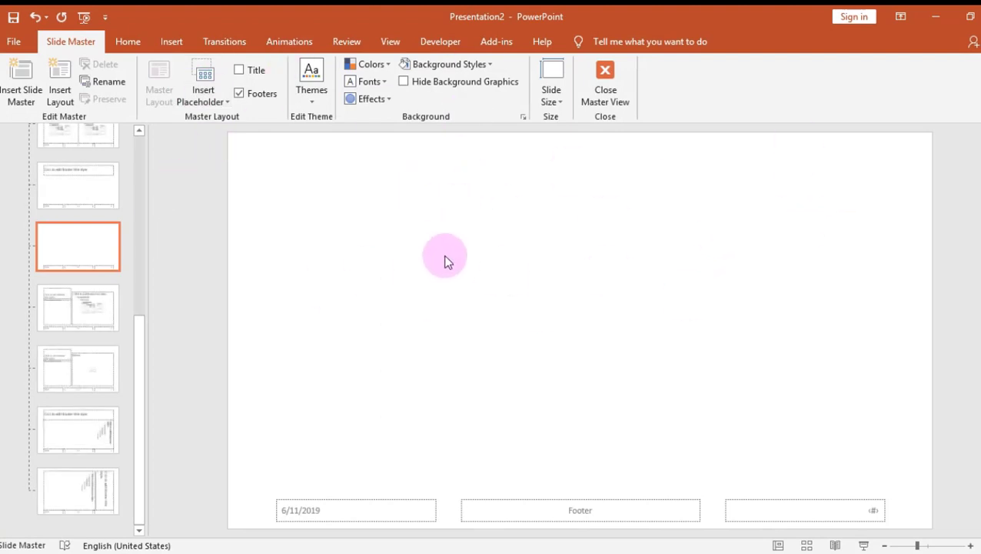
click(580, 510)
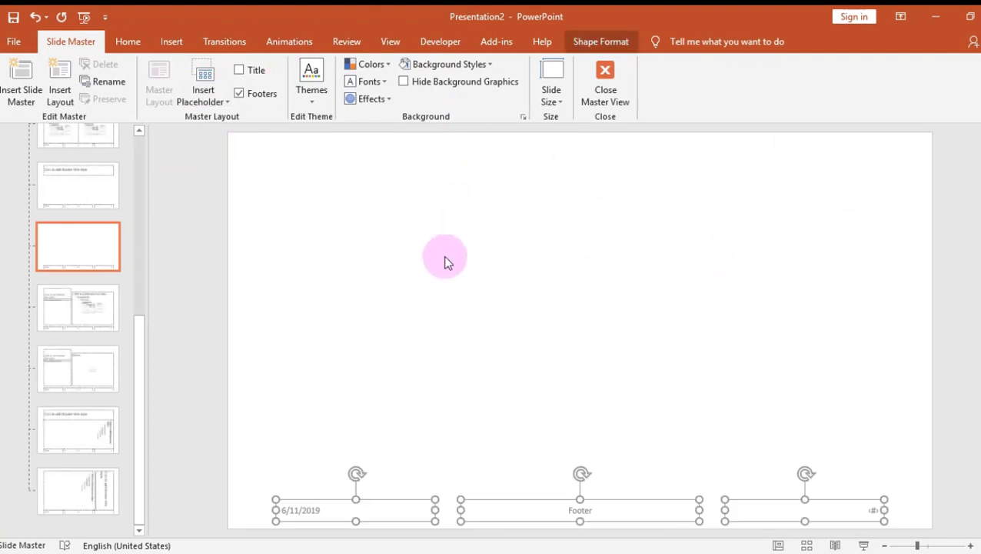
- Paste the basketball court photo so it fills the blank layout
right_click(445, 254)
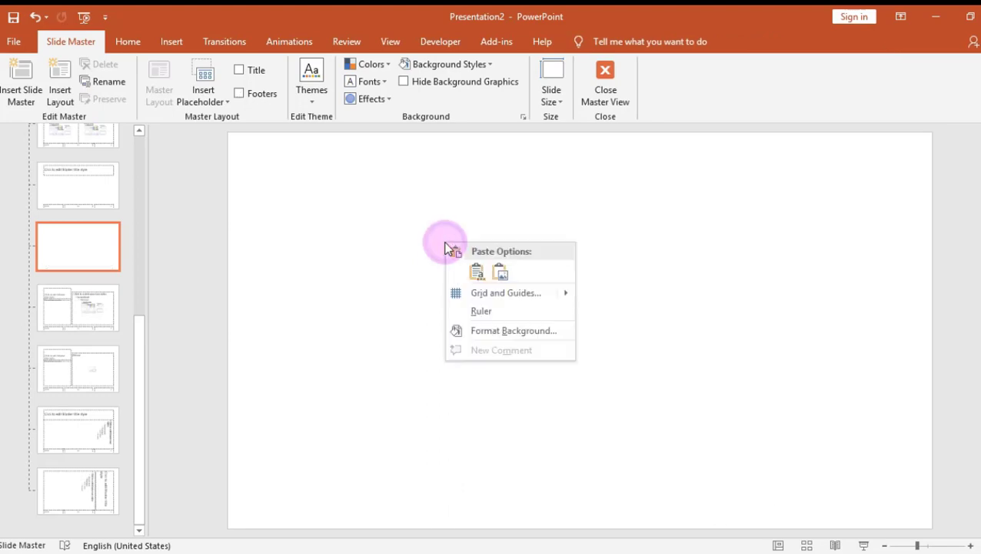
click(498, 271)
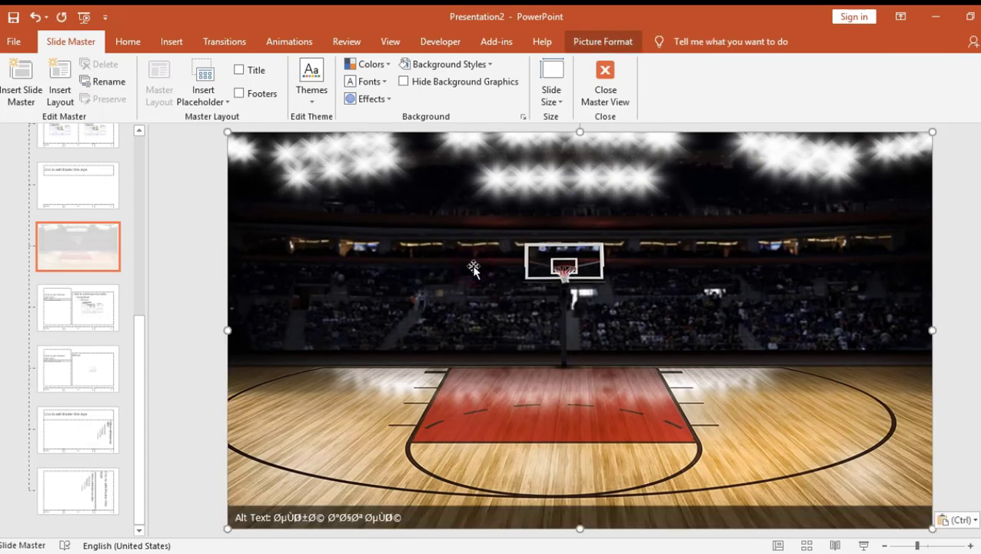
click(171, 42)
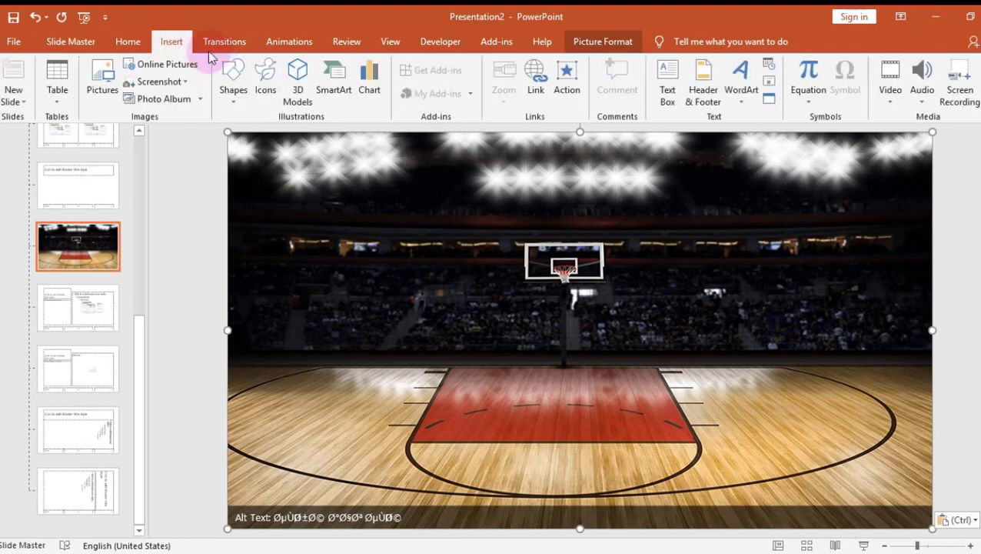
- Draw a rounded rectangle at the top right of the court and fill it red
click(232, 80)
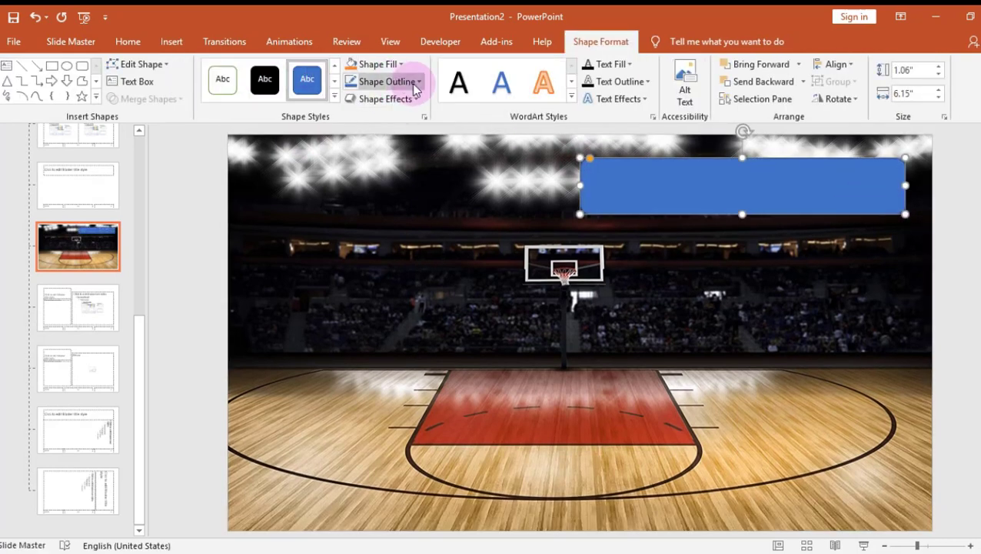
click(363, 181)
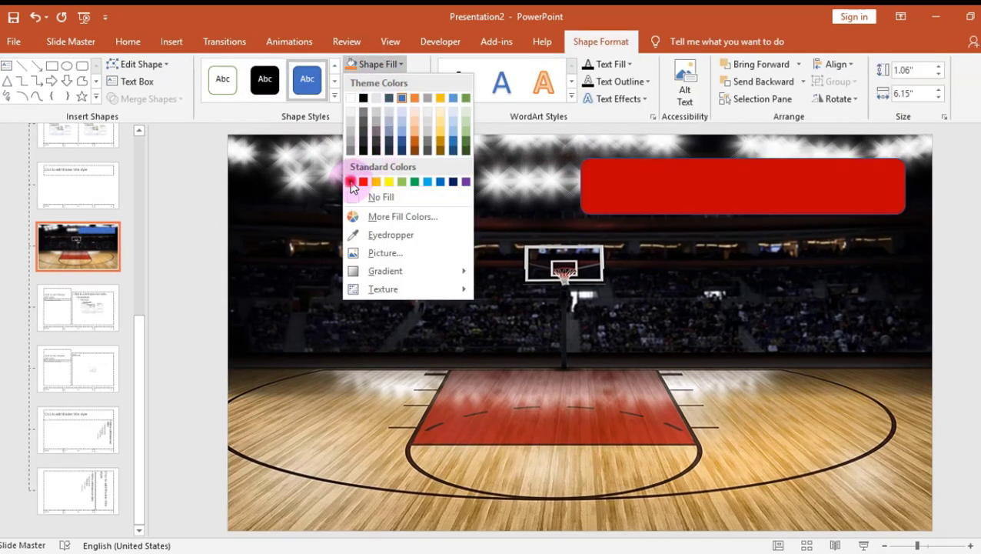
click(383, 81)
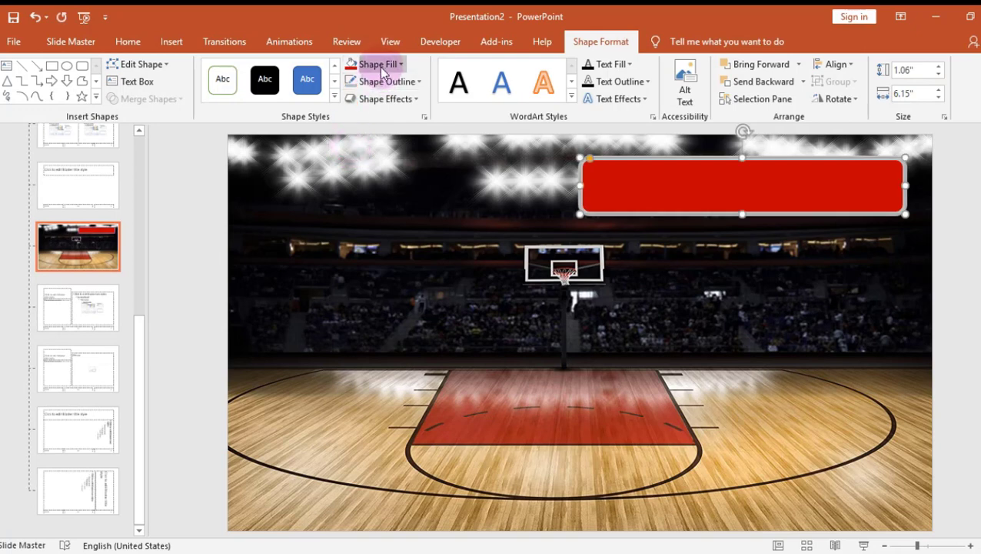
- Raise the red fill's transparency to about 60% in Format Shape
click(377, 65)
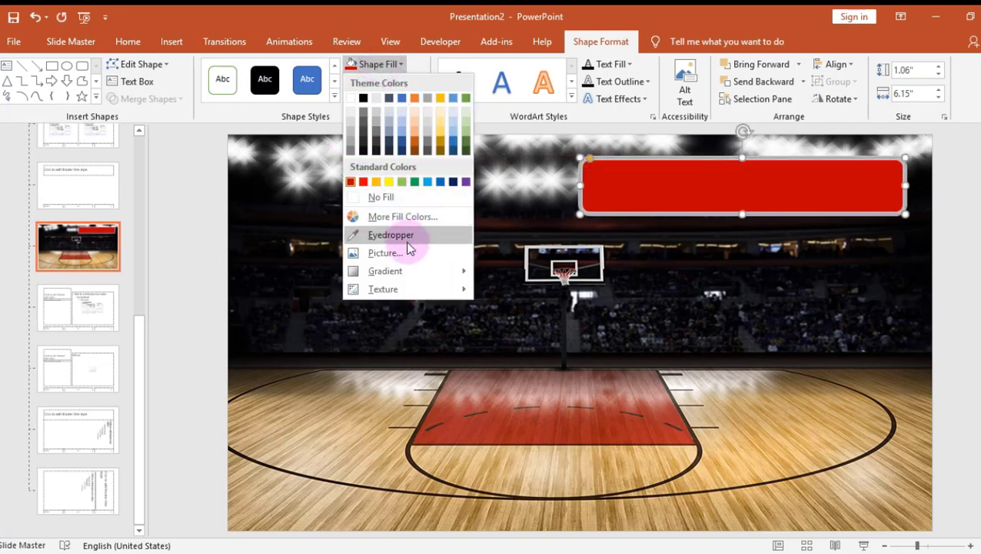
click(386, 271)
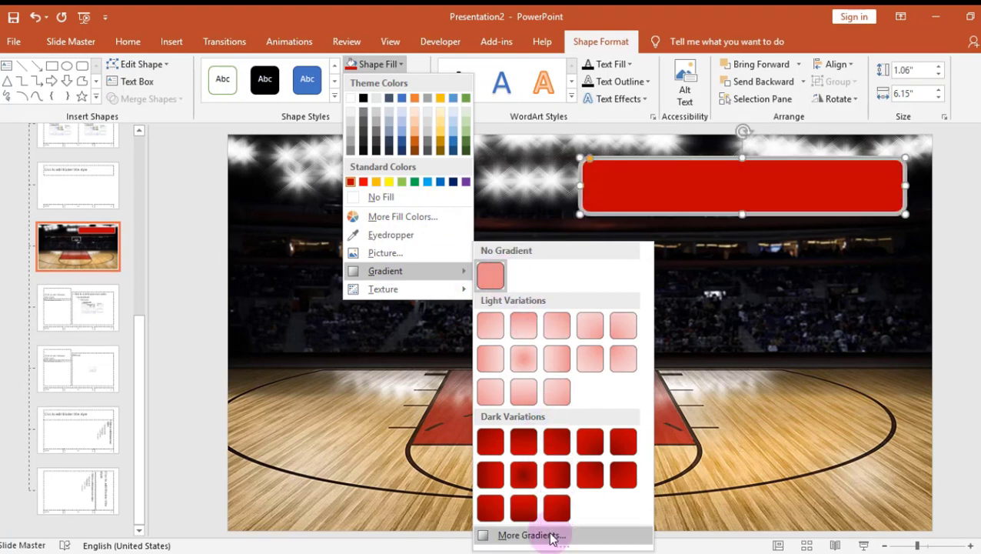
click(531, 536)
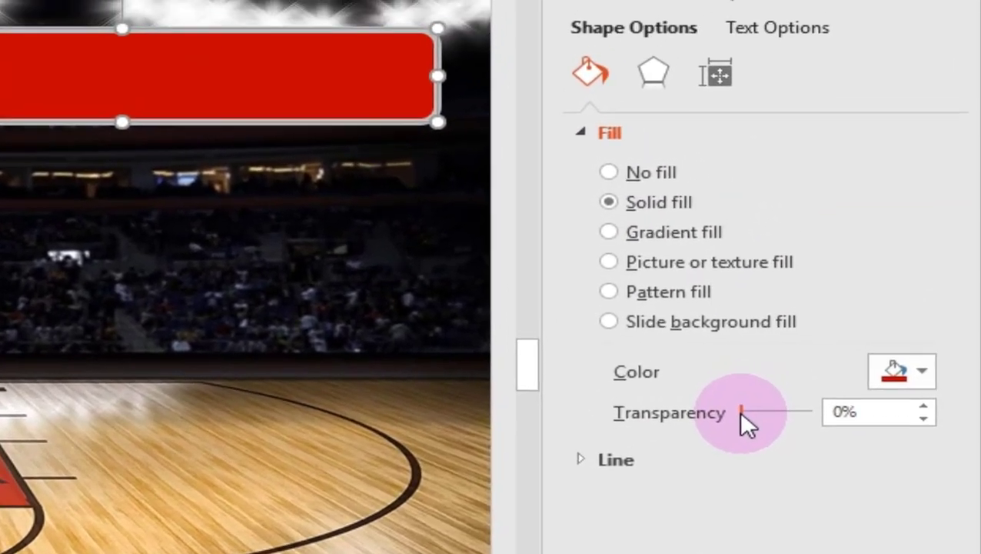
drag(742, 412, 769, 234)
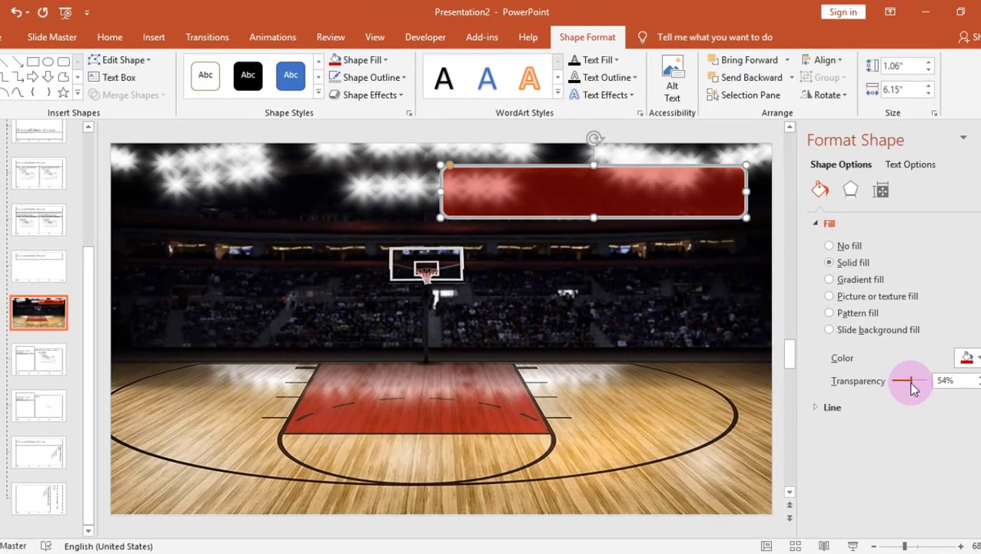
drag(908, 381, 916, 382)
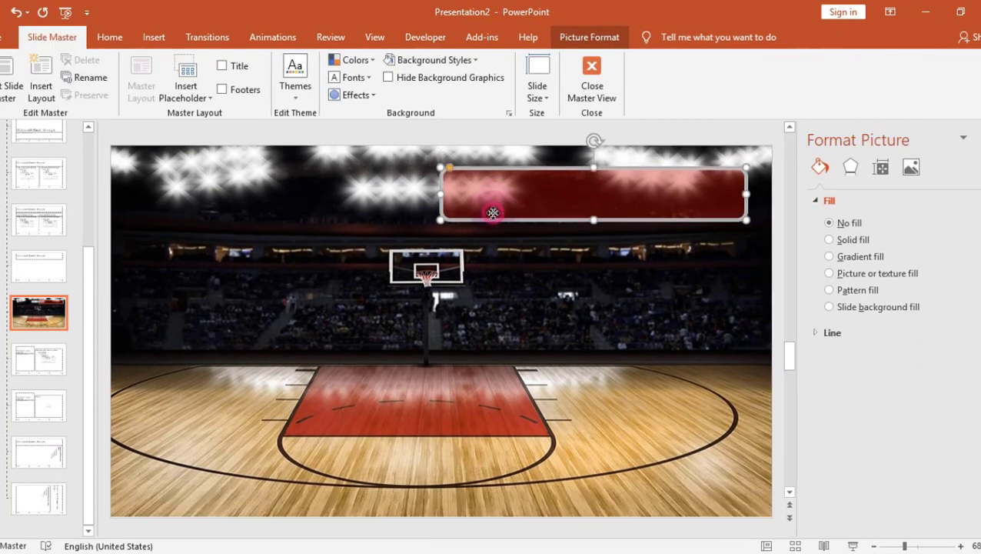
- Draw a small white rounded square at the left end of the red banner
click(154, 37)
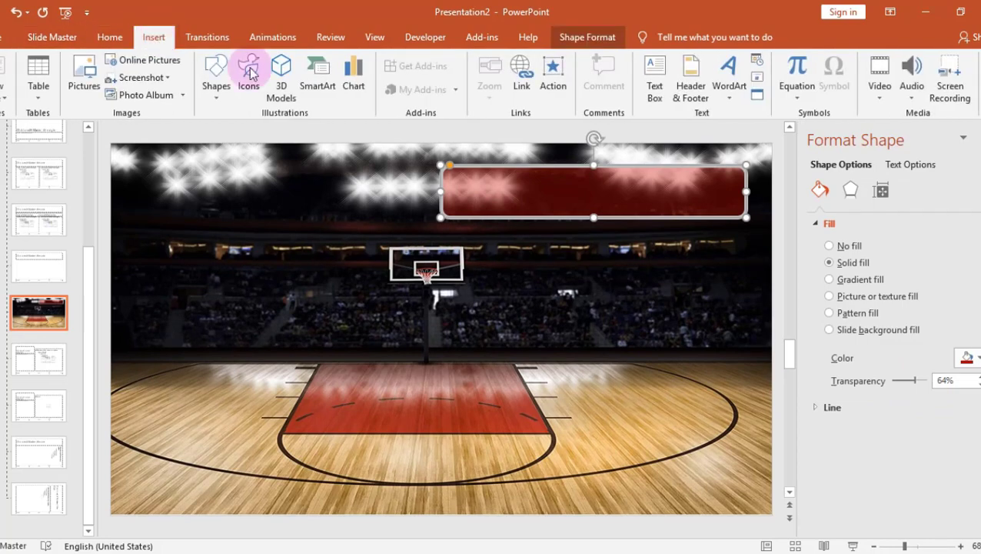
click(215, 73)
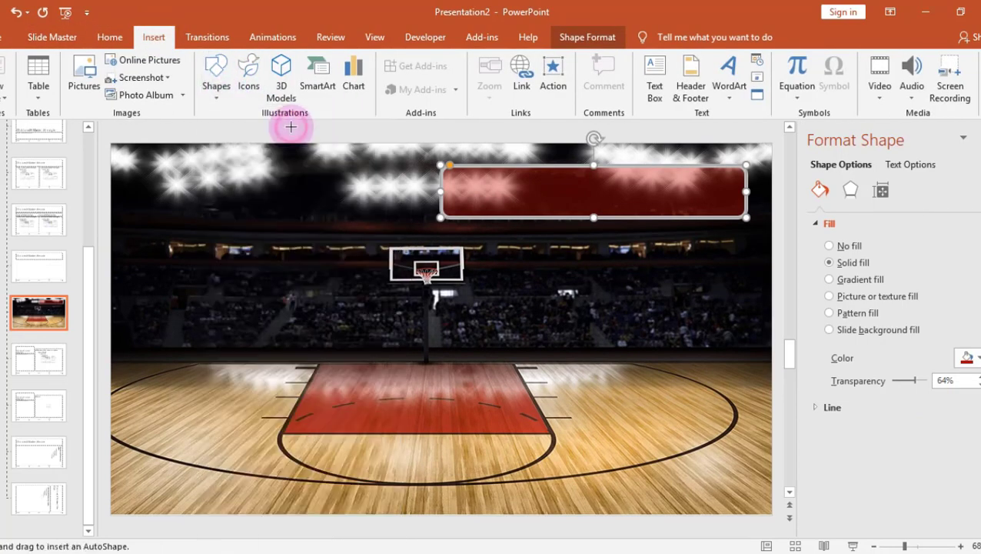
mouse_move(464, 183)
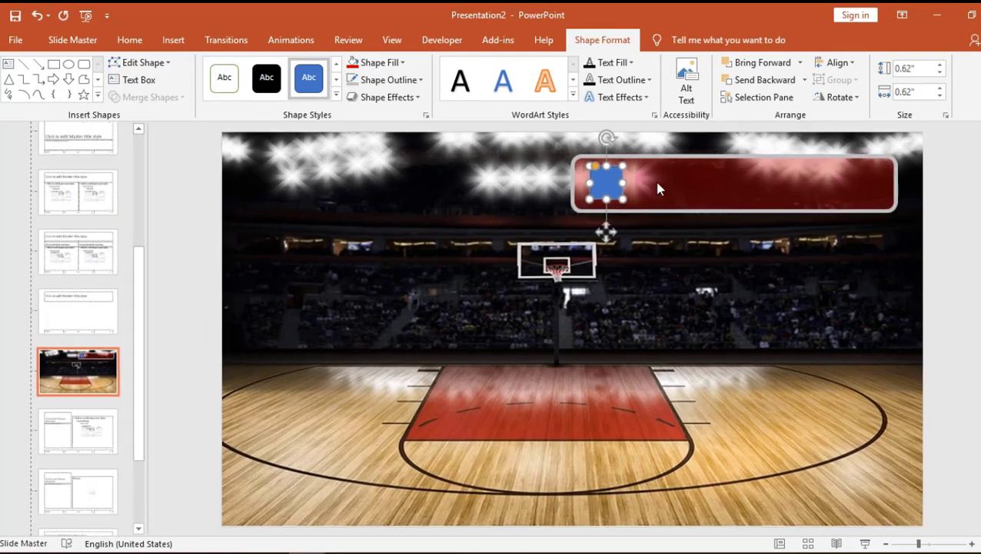
click(377, 62)
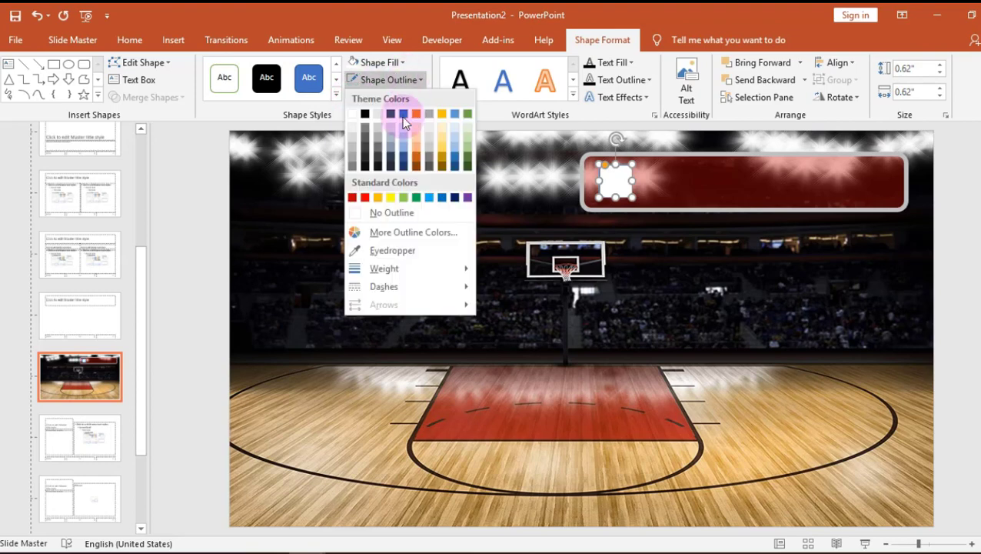
- Give the square a 6 pt outline and select the banner for its title
click(385, 268)
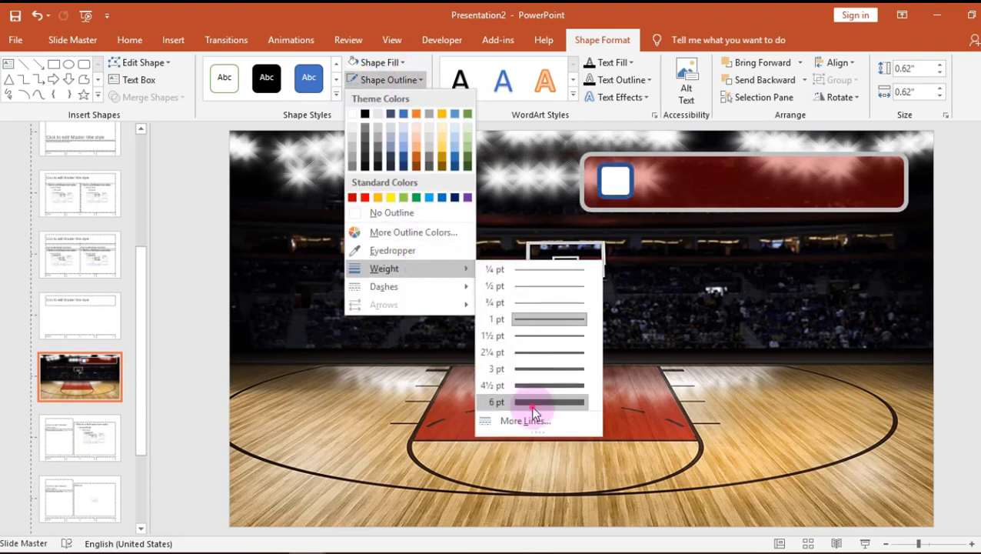
click(534, 402)
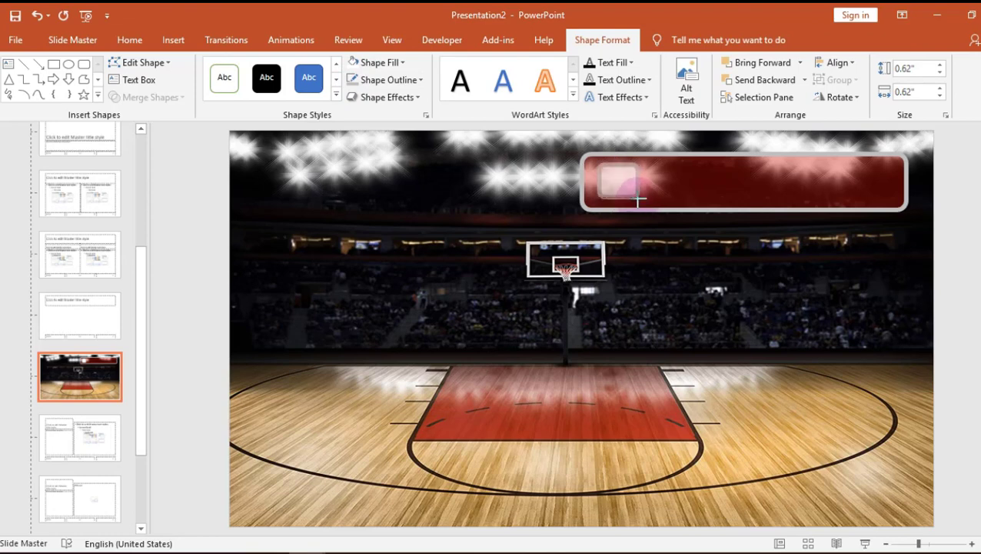
click(618, 182)
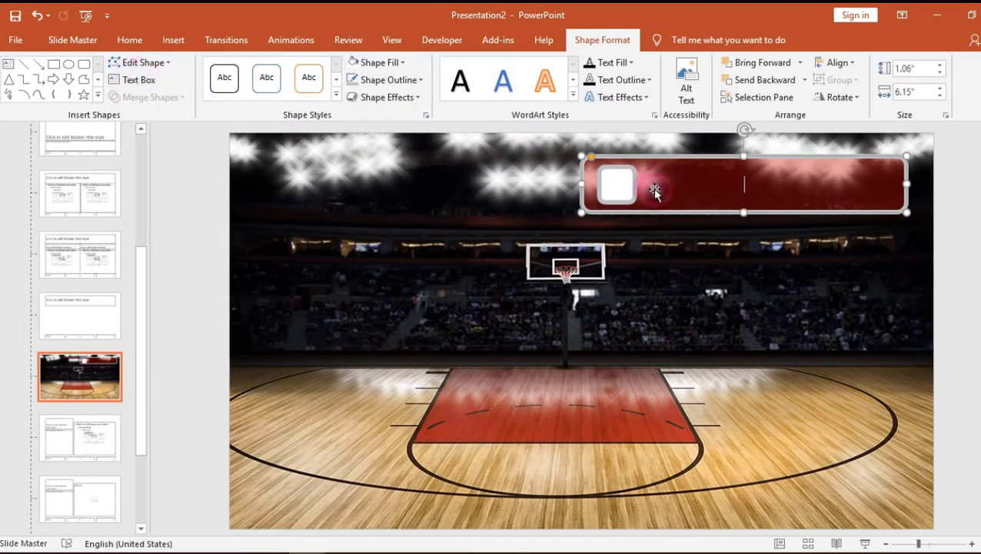
- Label the banner Score Board in size 40 Algerian lettering
text(Score Board)
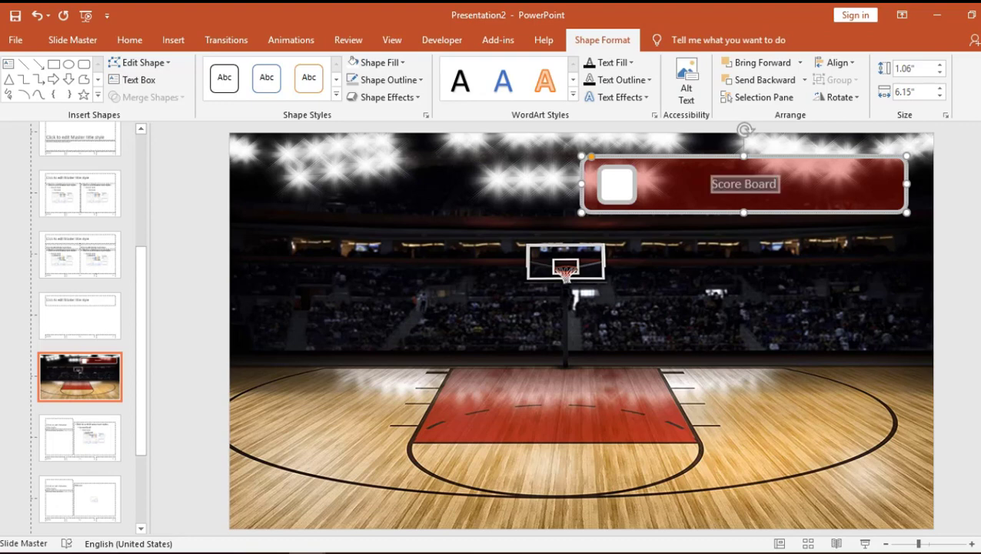
click(130, 40)
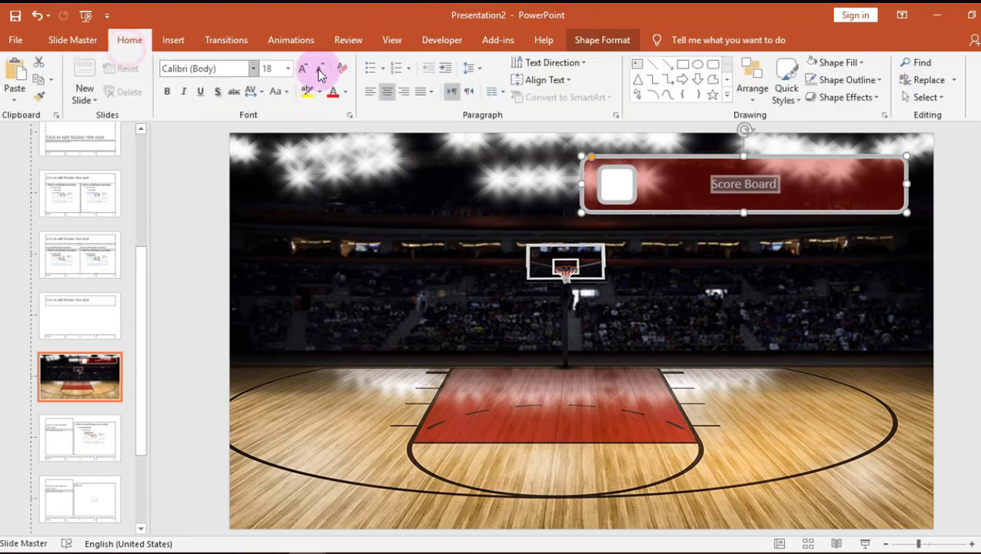
click(303, 68)
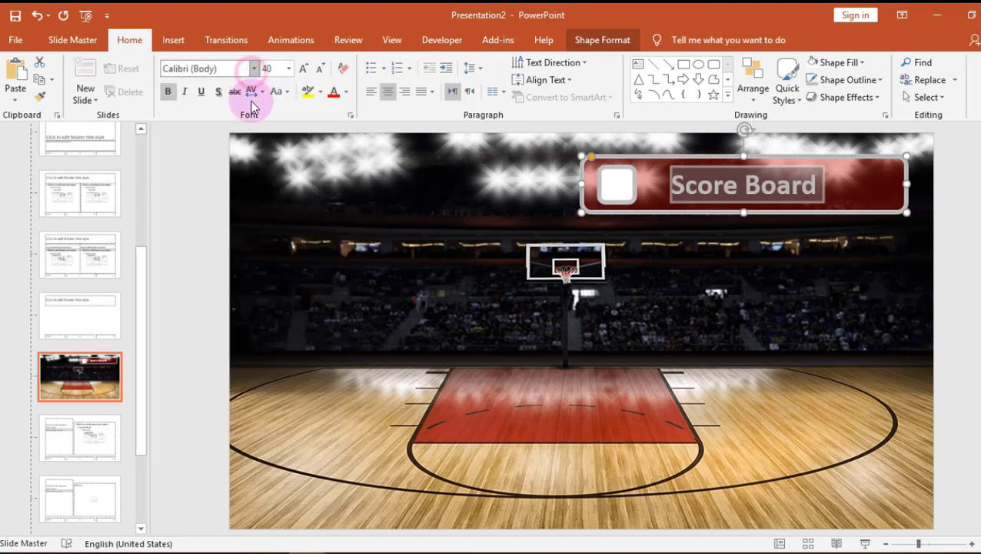
click(254, 68)
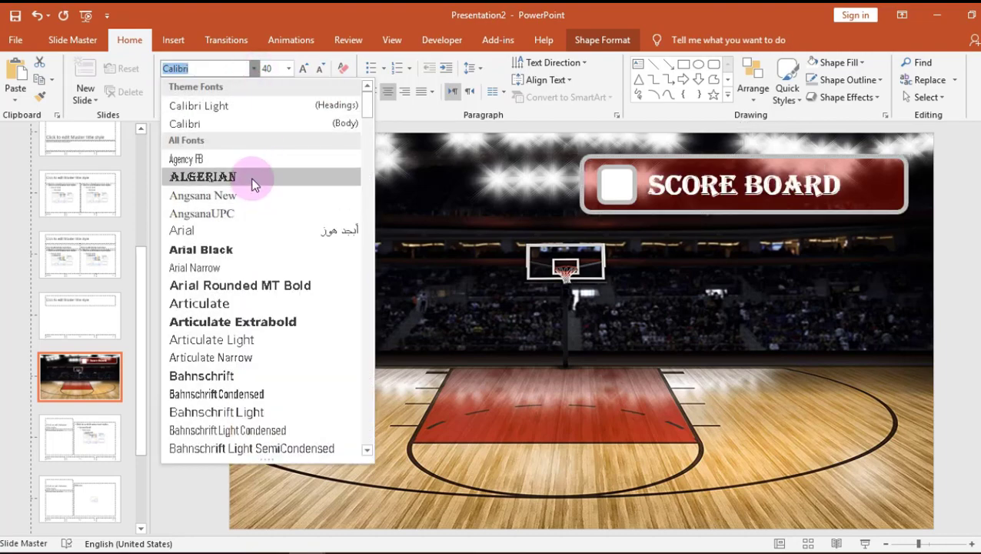
click(203, 177)
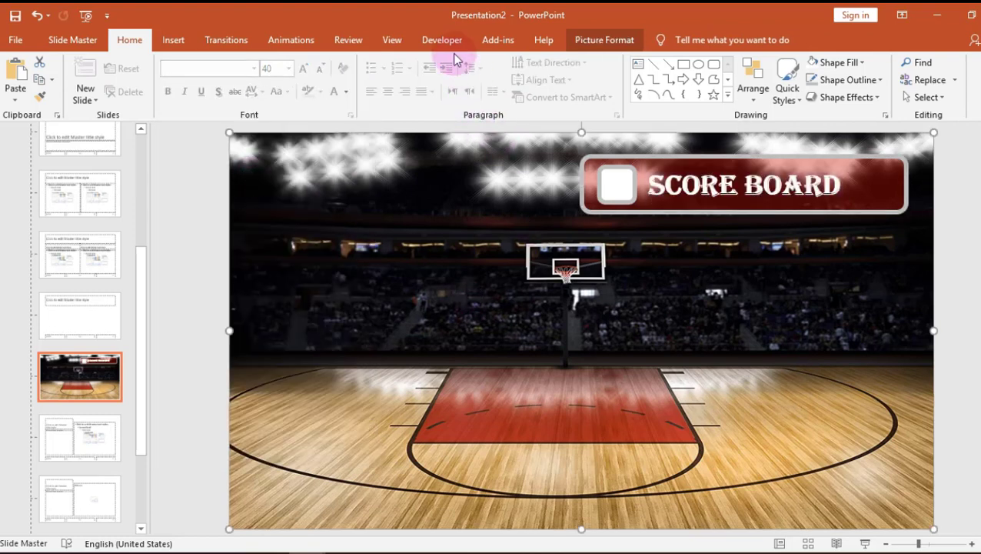
- Insert a Developer Label in the square and make its 0 bold and larger
click(443, 40)
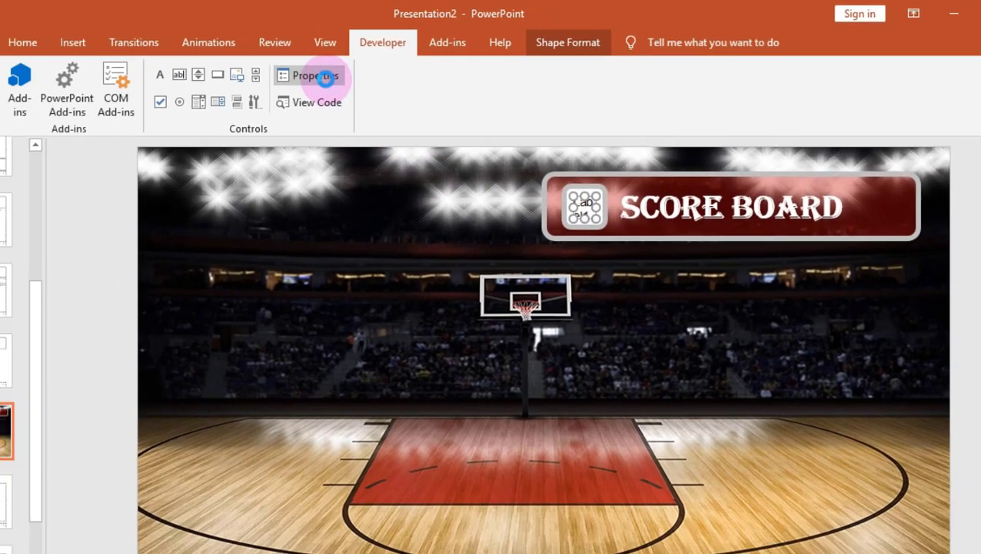
click(312, 74)
text(0)
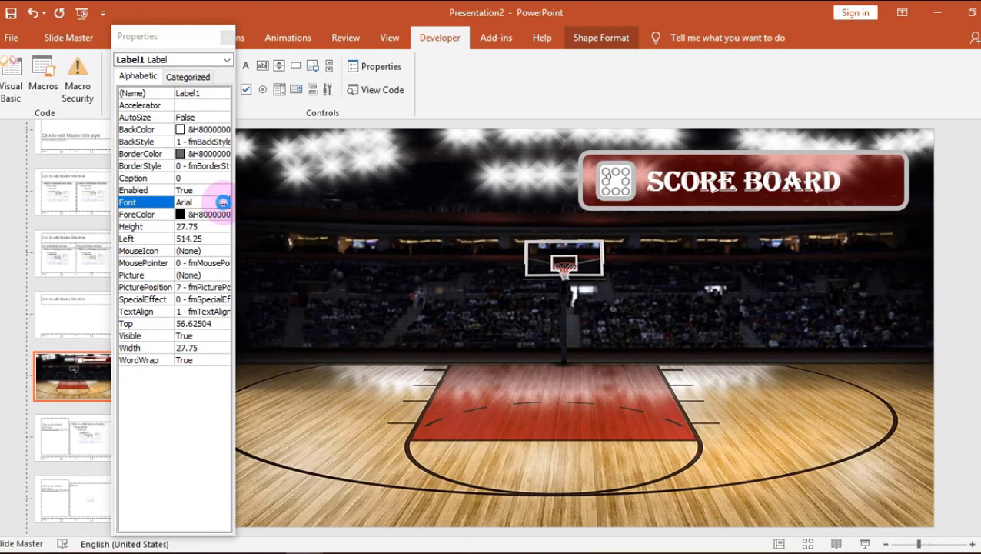
click(223, 203)
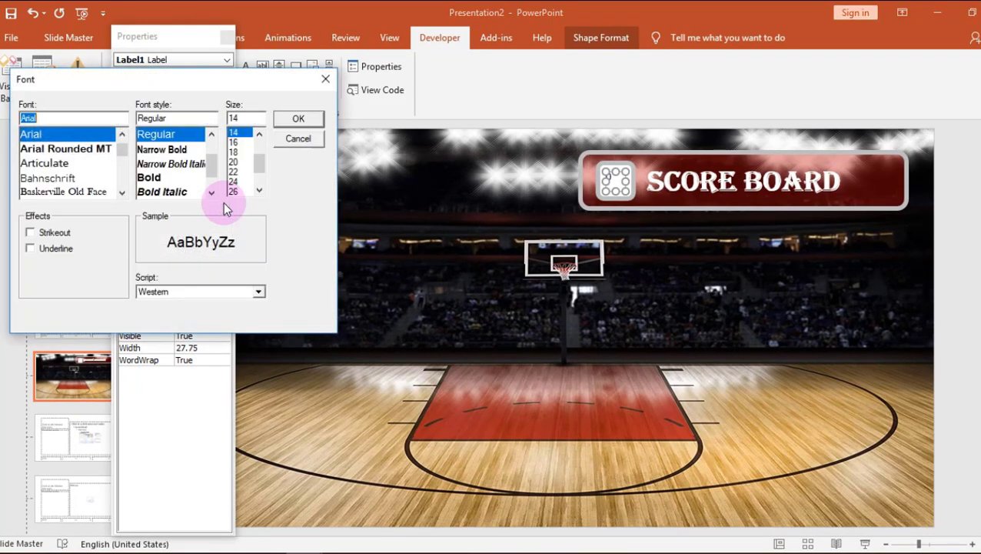
click(149, 177)
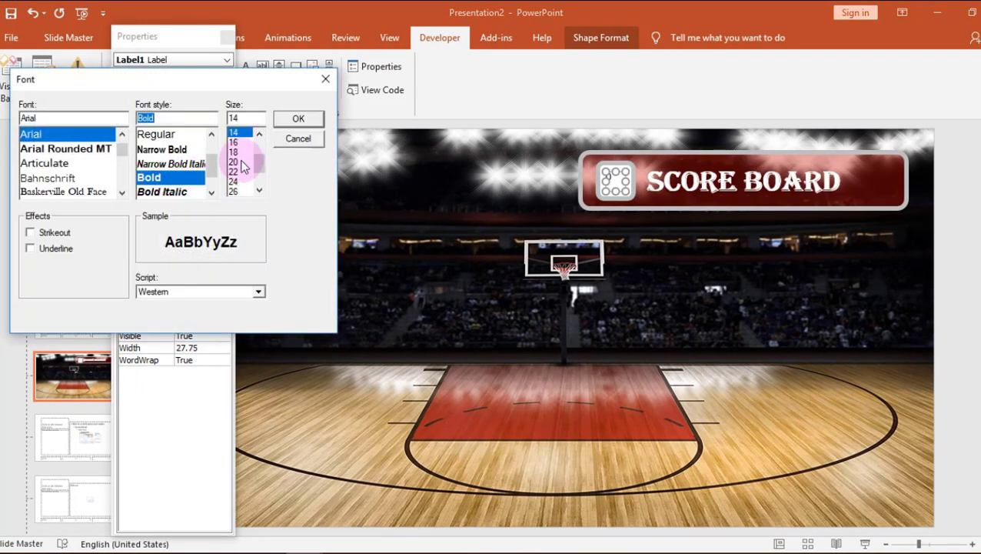
click(233, 171)
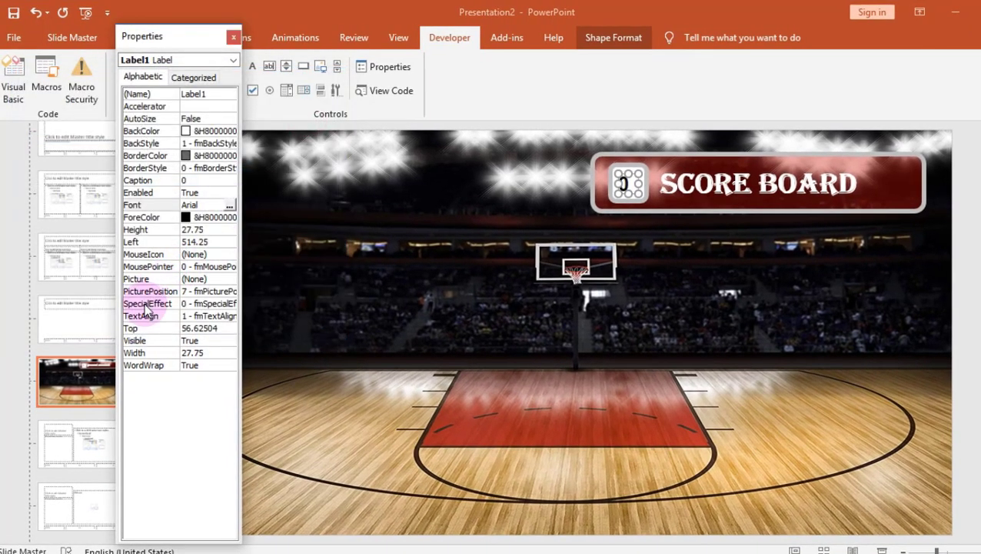
- Centre the score digit via TextAlign and close the label's properties
click(231, 317)
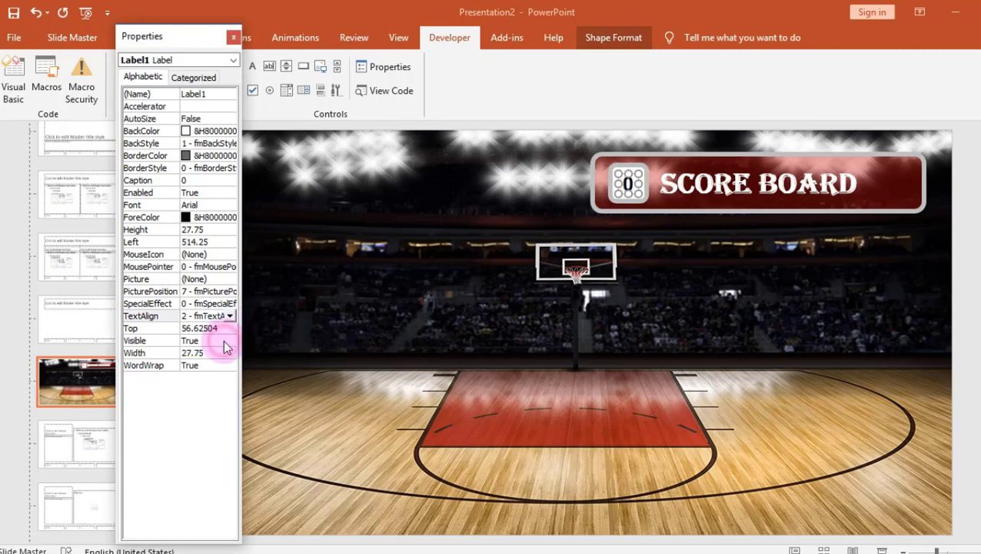
click(234, 36)
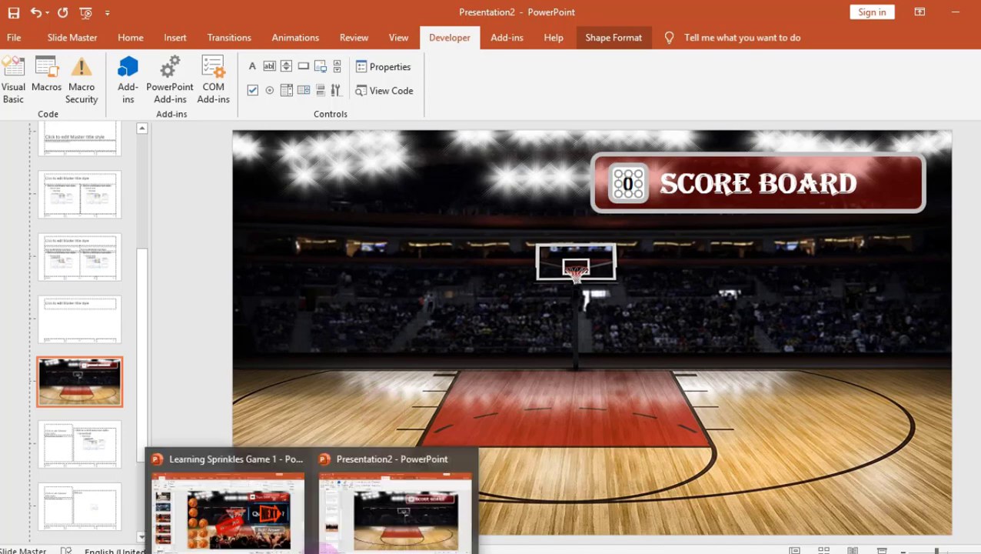
mouse_move(396, 148)
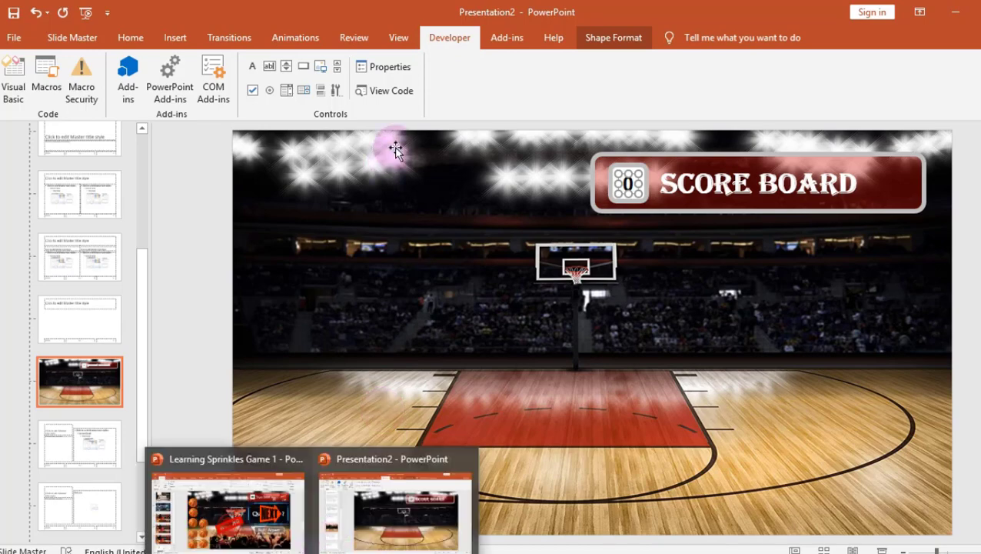
- Switch to the Learning Sprinkles Game 1 presentation and view one of its slides
click(391, 89)
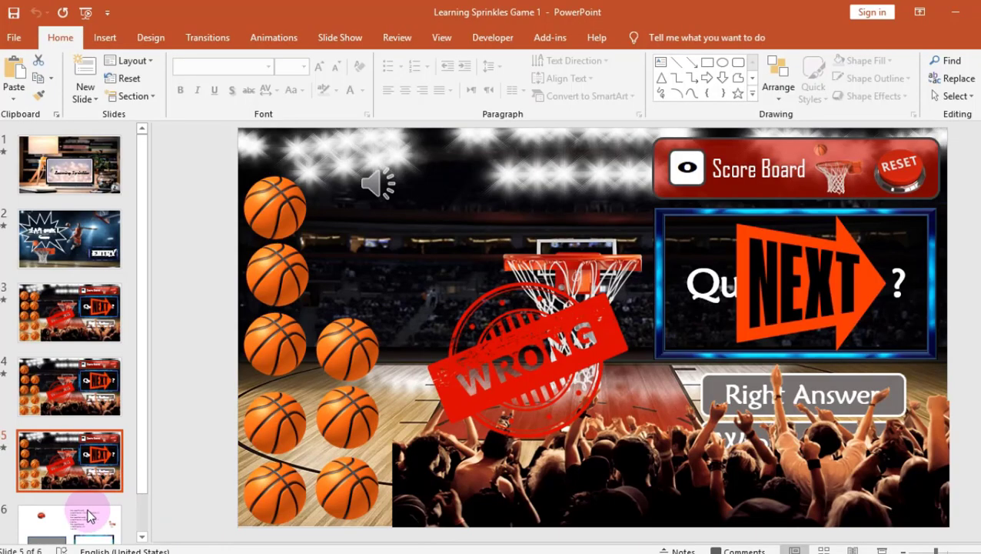
click(70, 489)
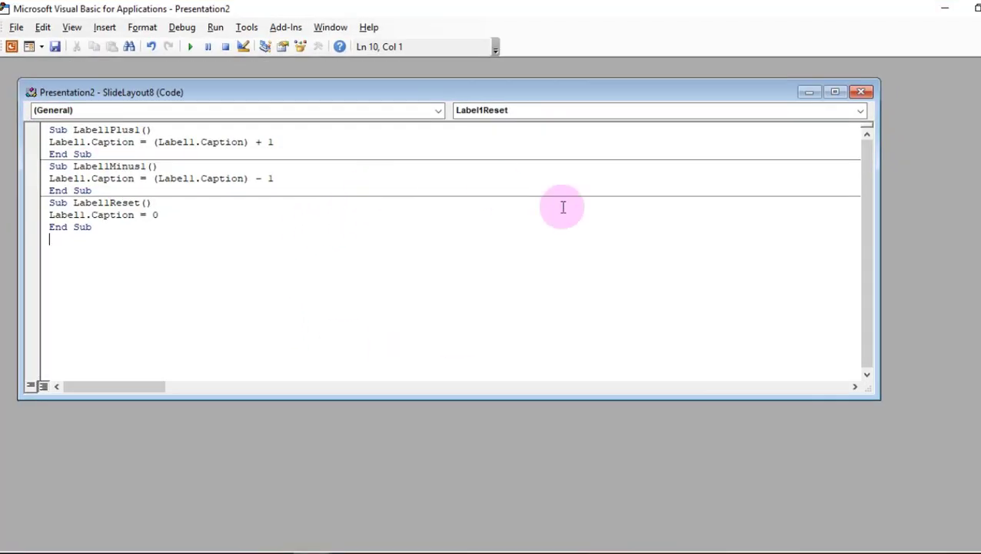
mouse_move(168, 149)
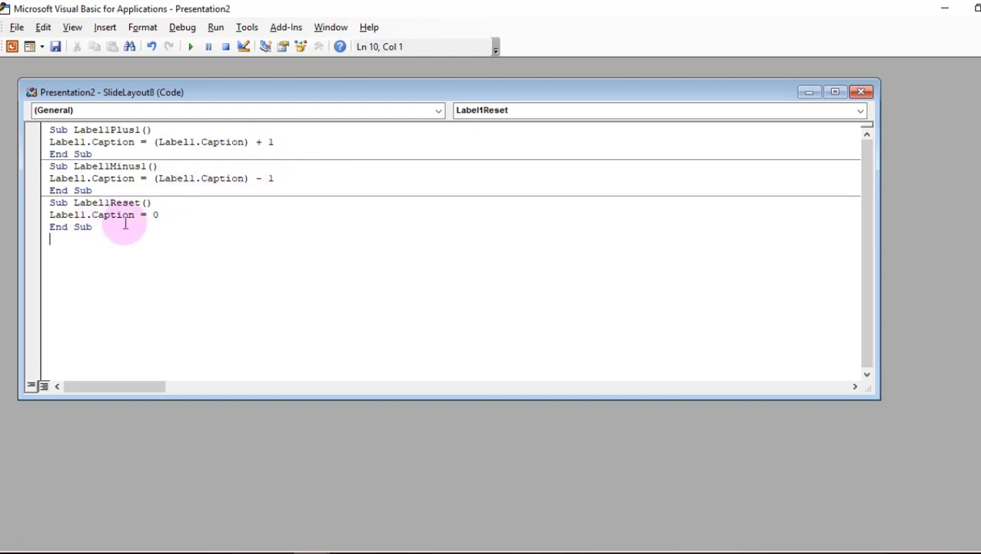
mouse_move(155, 221)
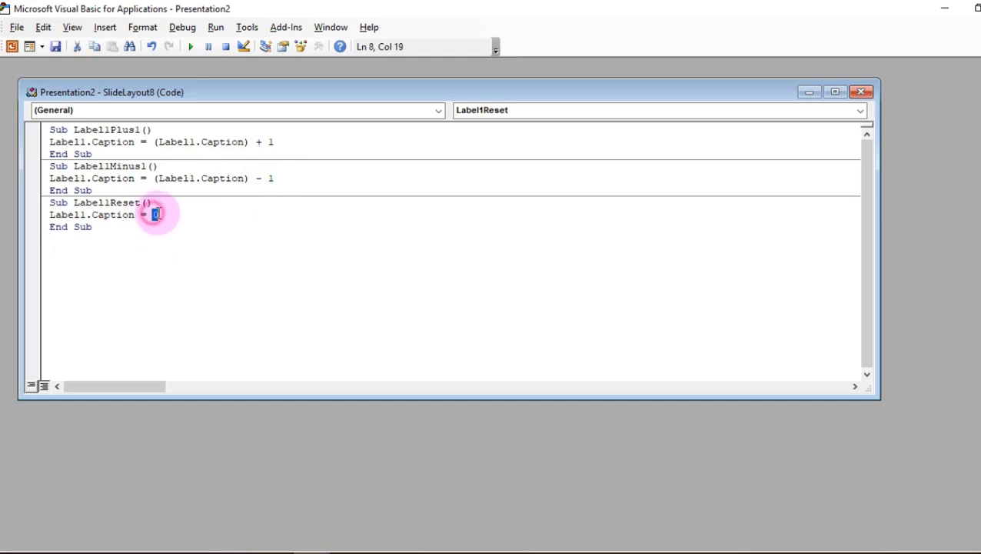
mouse_move(243, 245)
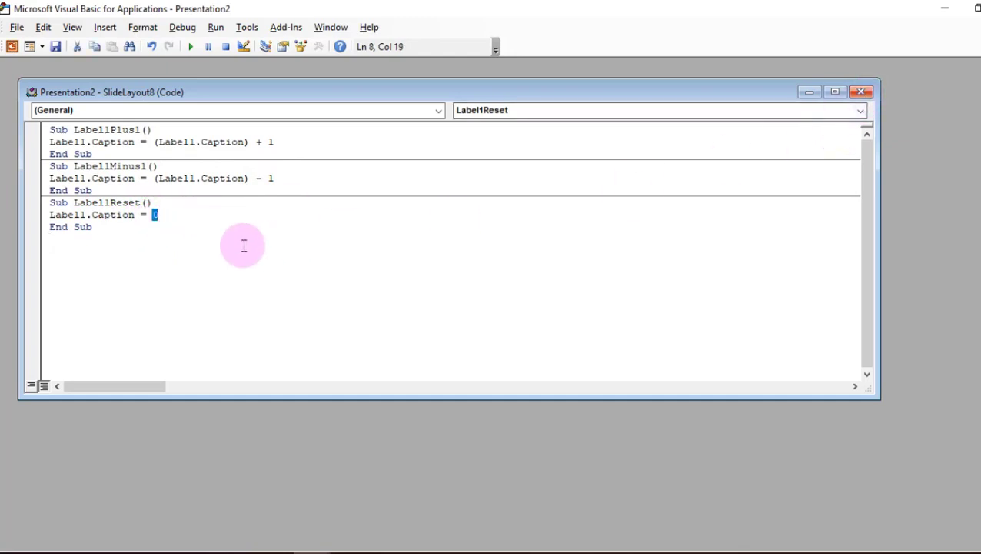
- Review the Label1Plus1, Label1Minus1 and Label1Reset subs, then close the VBA window
click(267, 141)
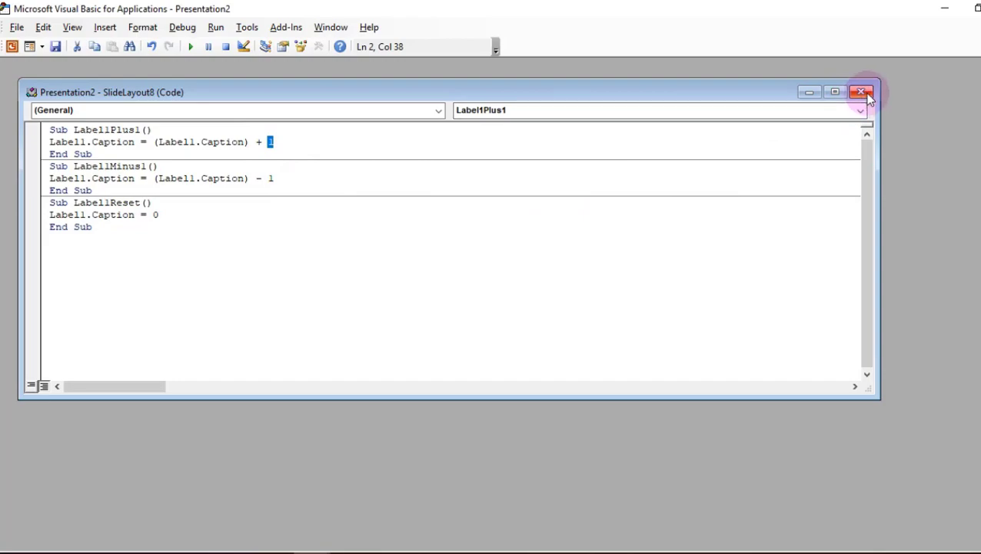
click(861, 92)
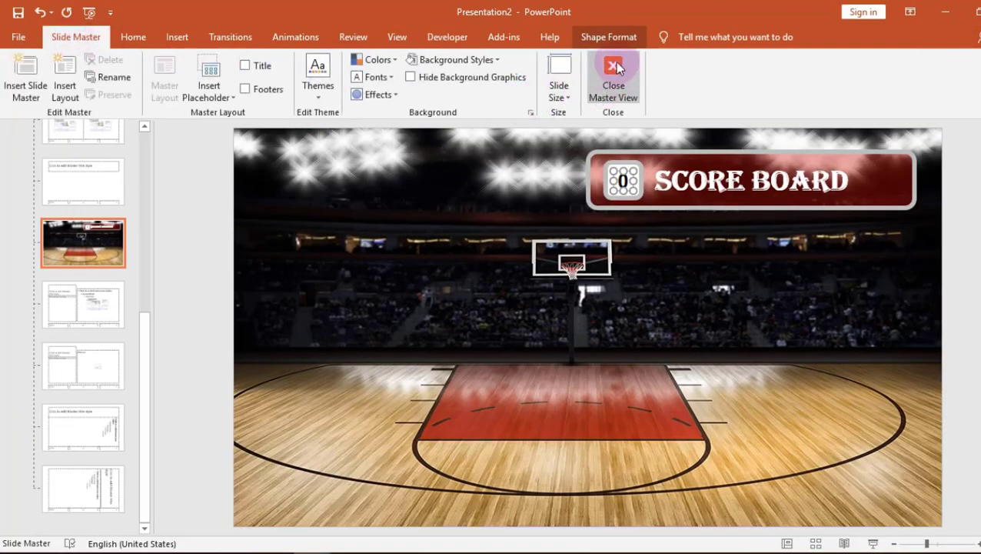
- Close Master View and paste the game pieces using the destination theme
click(612, 77)
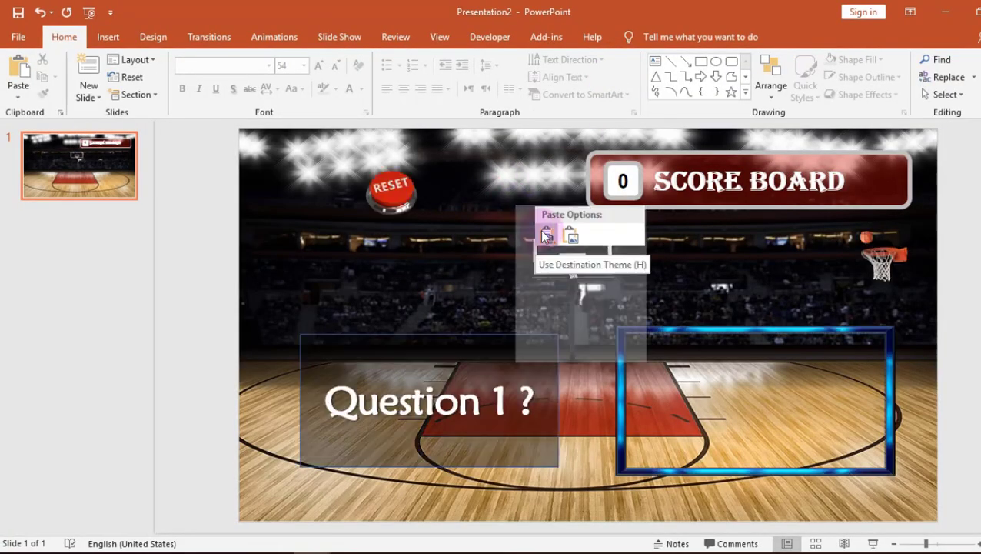
click(547, 234)
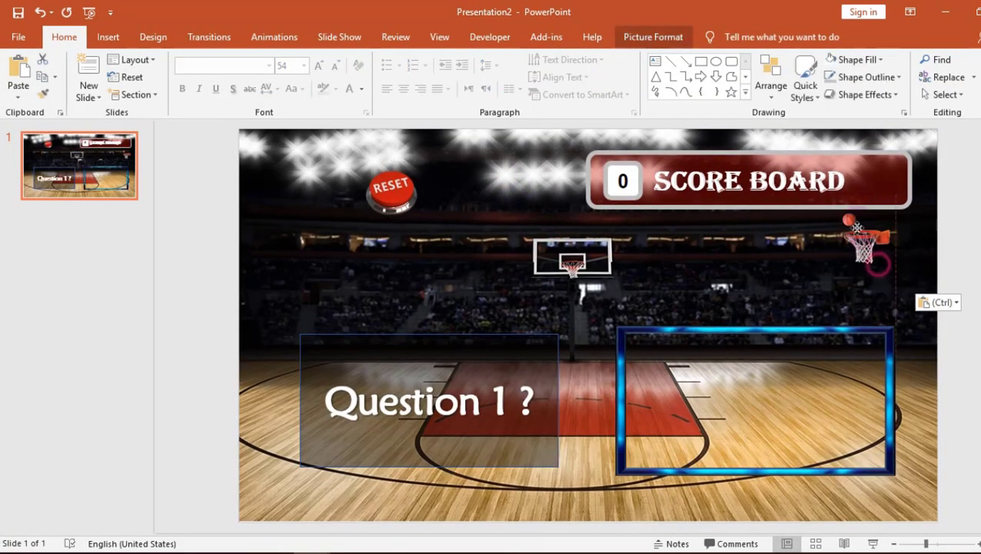
click(746, 181)
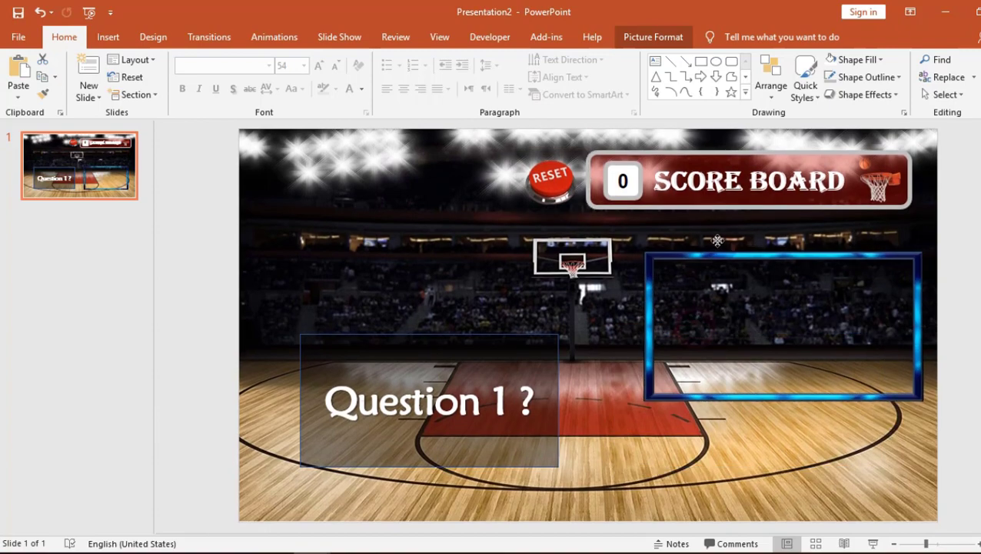
- Drag the Question 1 ? text inside the glowing blue frame
drag(428, 400, 720, 329)
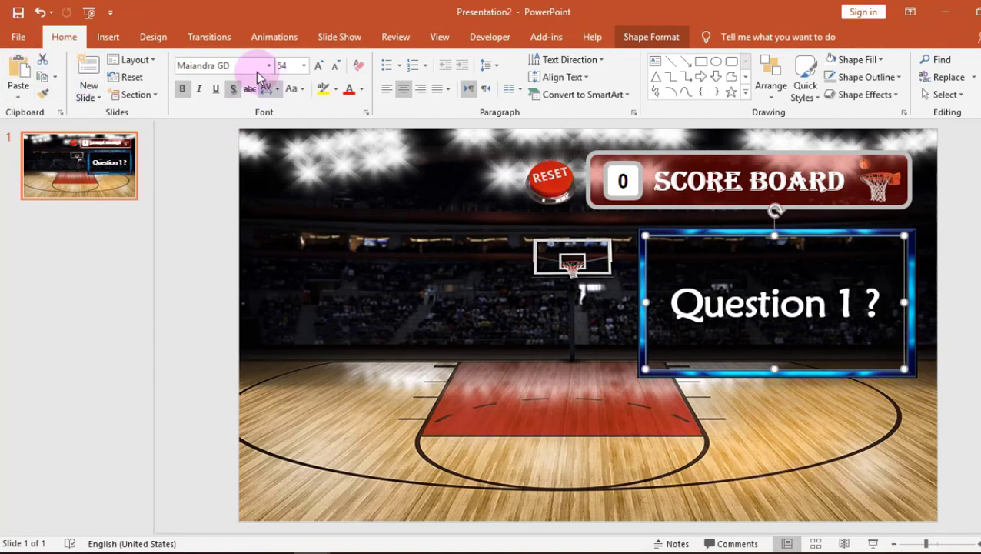
click(239, 74)
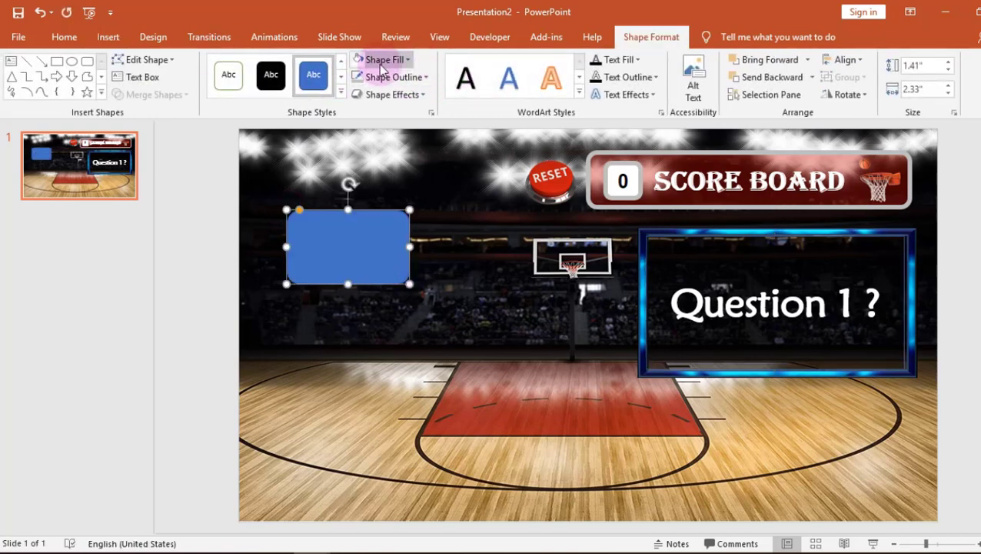
- Fill the rounded box white, number it 1, and duplicate it below as box 2
click(383, 59)
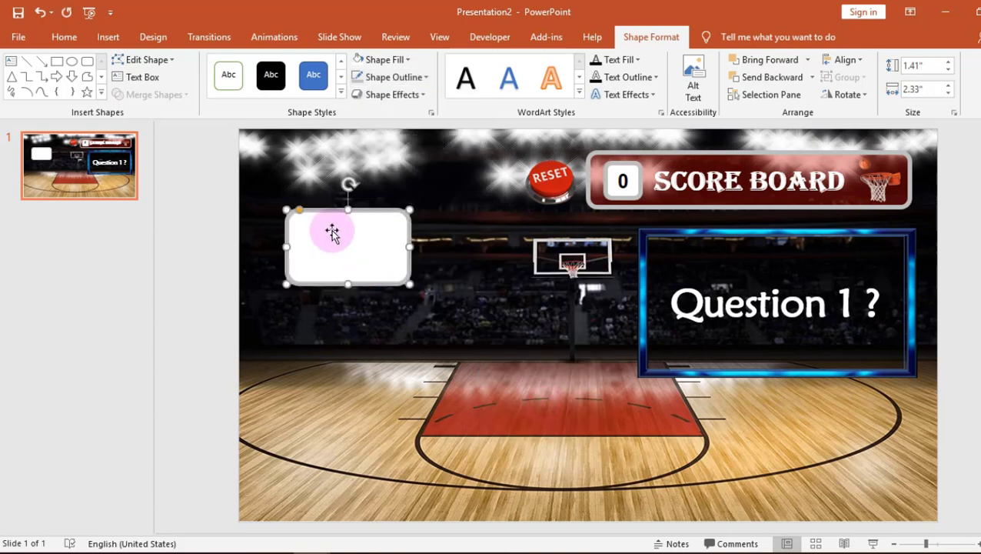
mouse_move(344, 237)
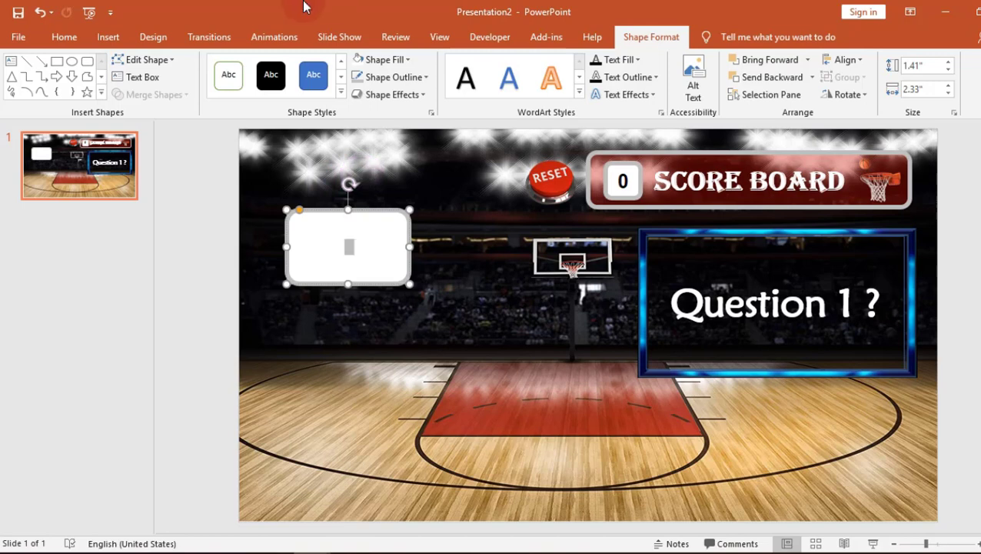
click(64, 36)
text(1)
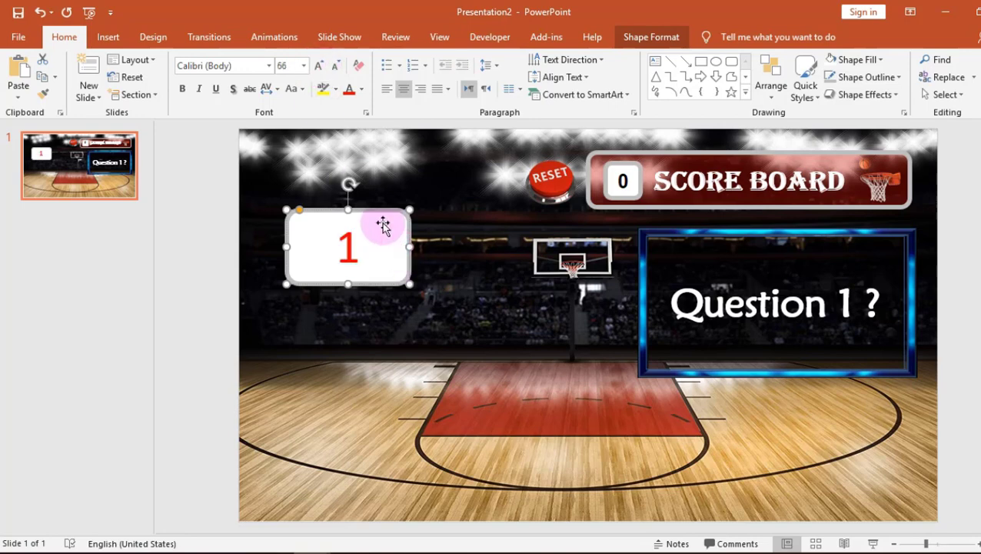
drag(346, 246, 355, 254)
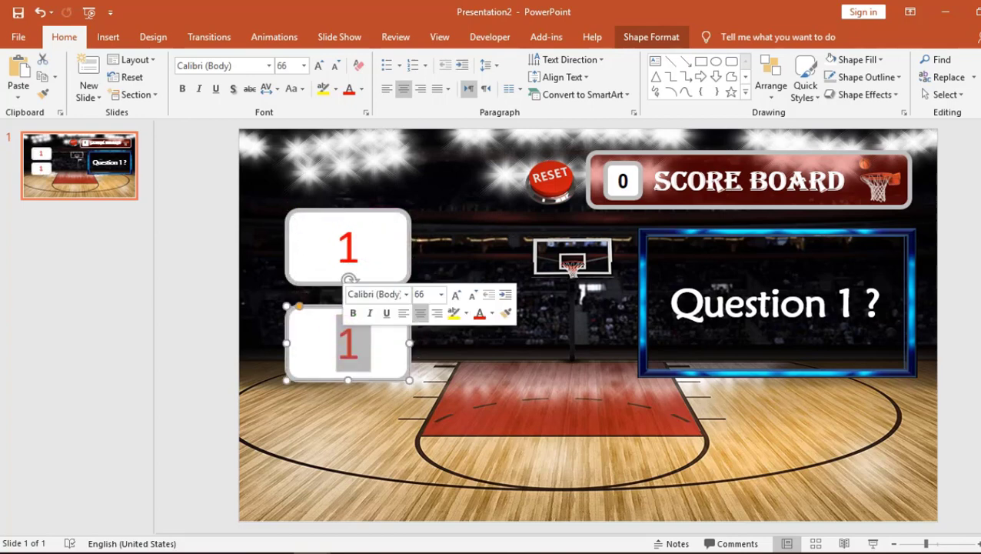
text(2)
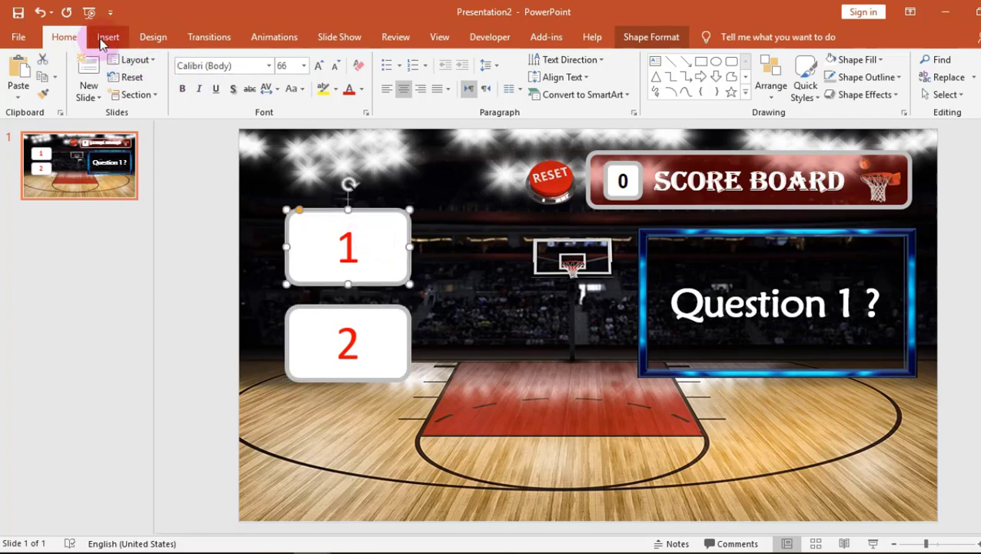
- Give box 1 a click action running macro Label1Plus1 with the Applause sound
click(498, 108)
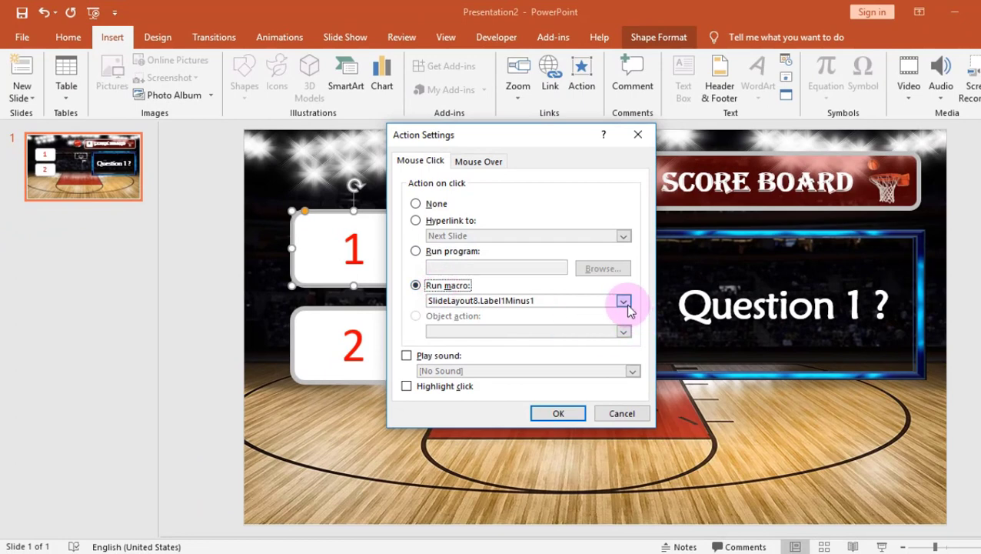
click(622, 300)
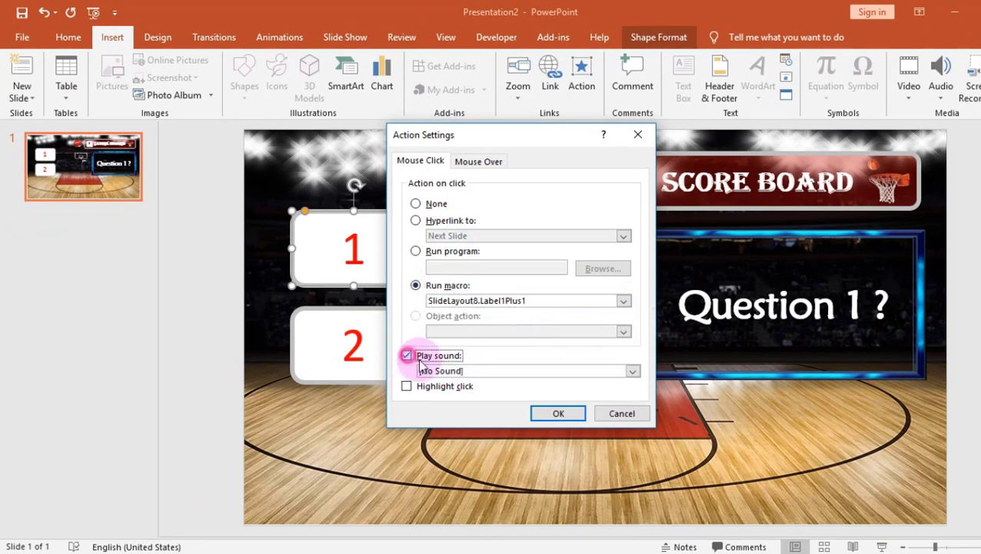
click(633, 370)
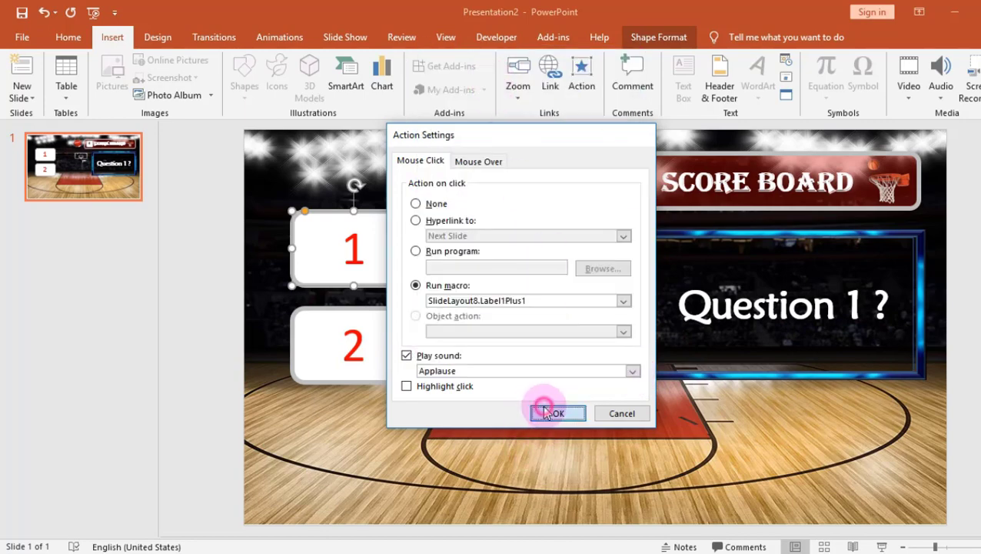
click(557, 412)
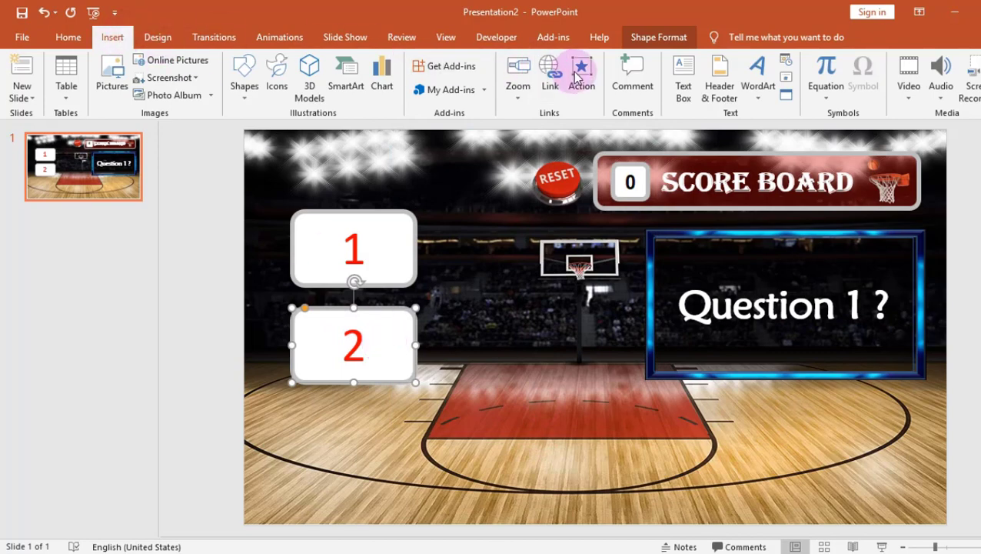
- Give box 2 a click action running macro Label1Minus1 with the Hammer sound
click(582, 74)
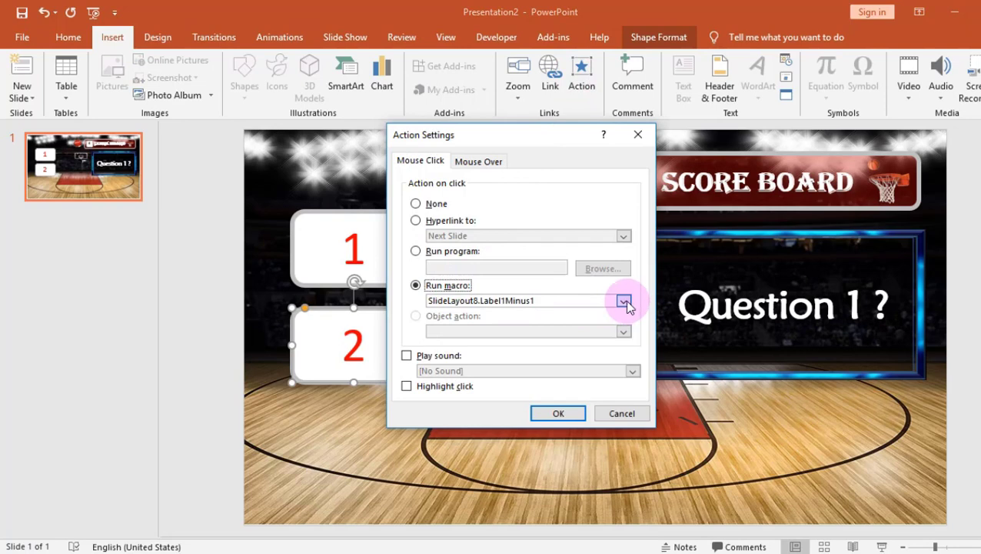
click(624, 300)
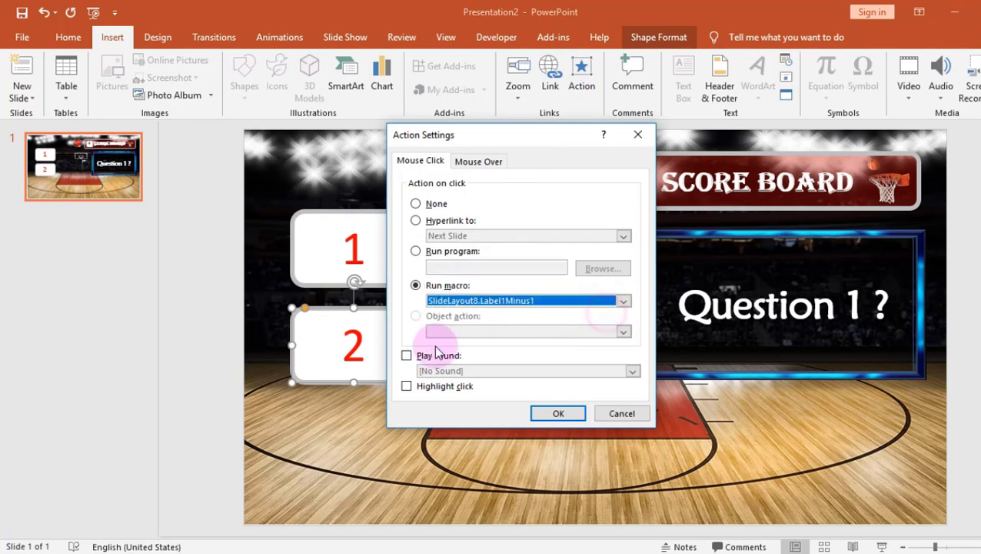
click(632, 371)
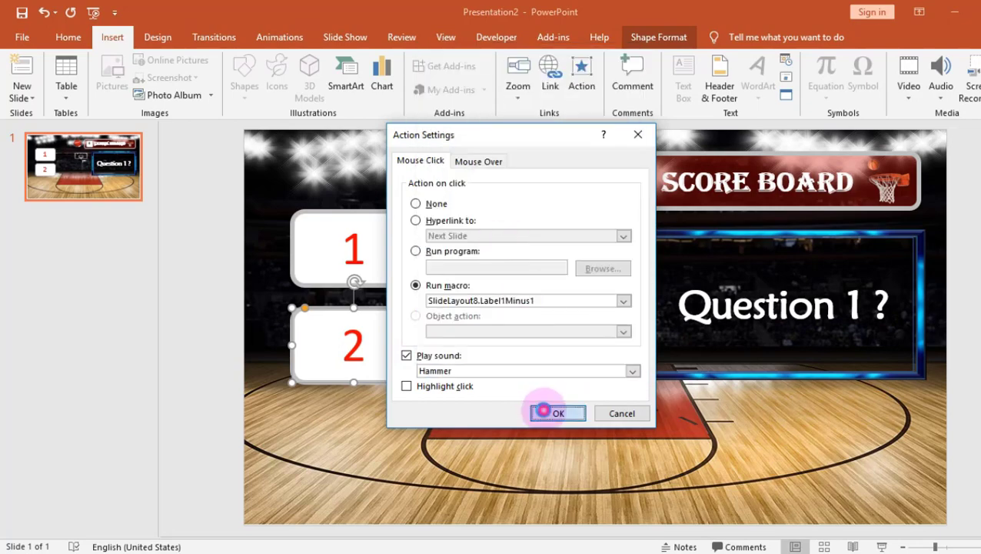
click(558, 413)
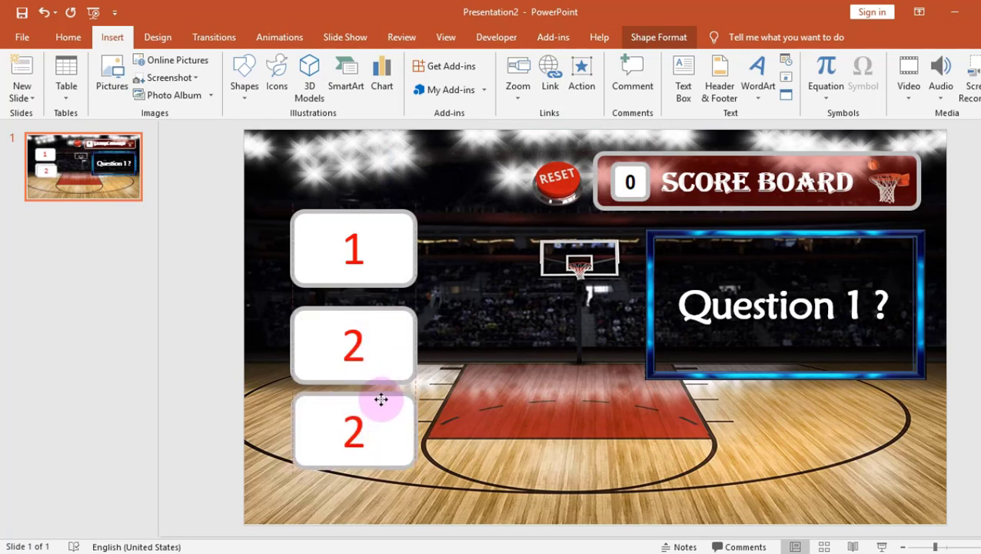
- Renumber the copied third answer box to 3
click(354, 430)
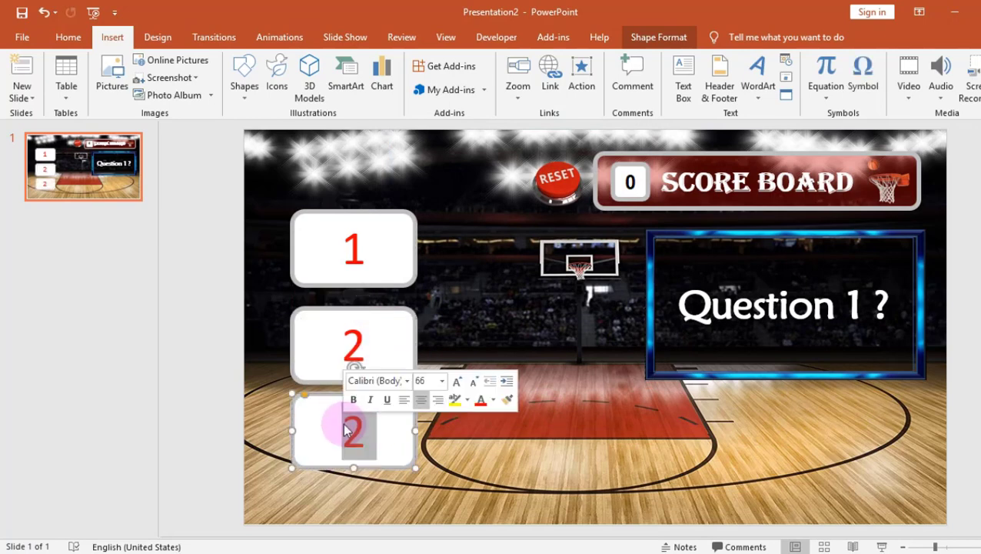
text(3)
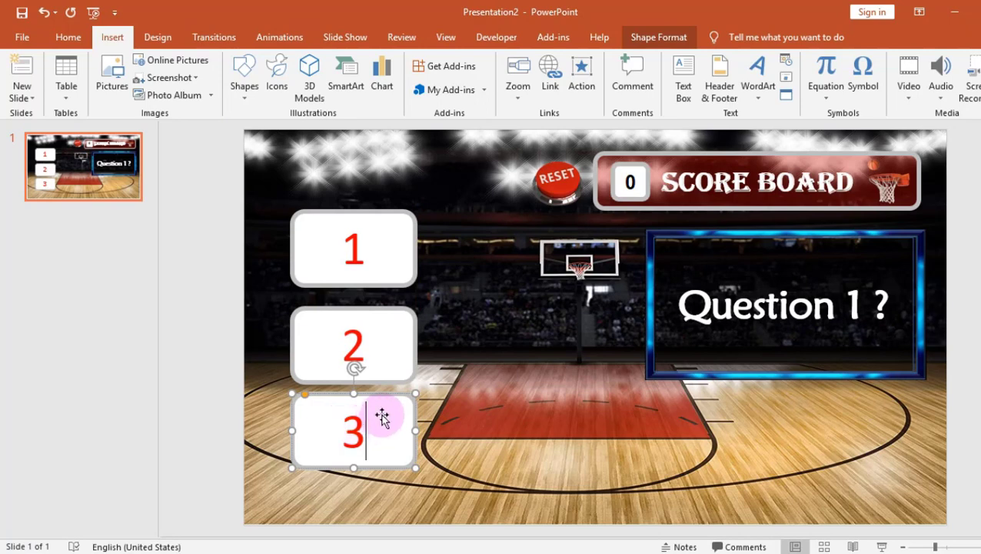
click(436, 363)
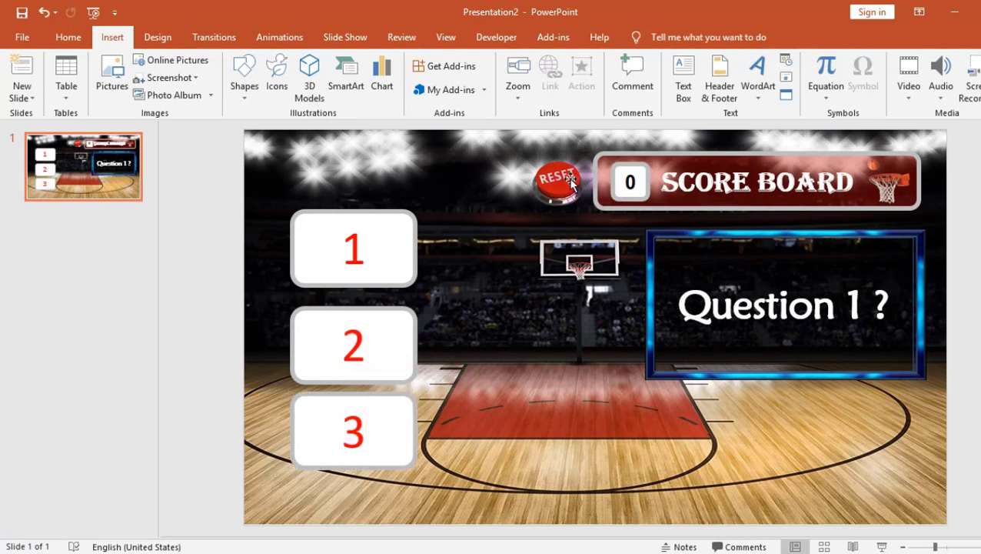
- Make the RESET button run macro Label1Reset with the Click sound
click(557, 182)
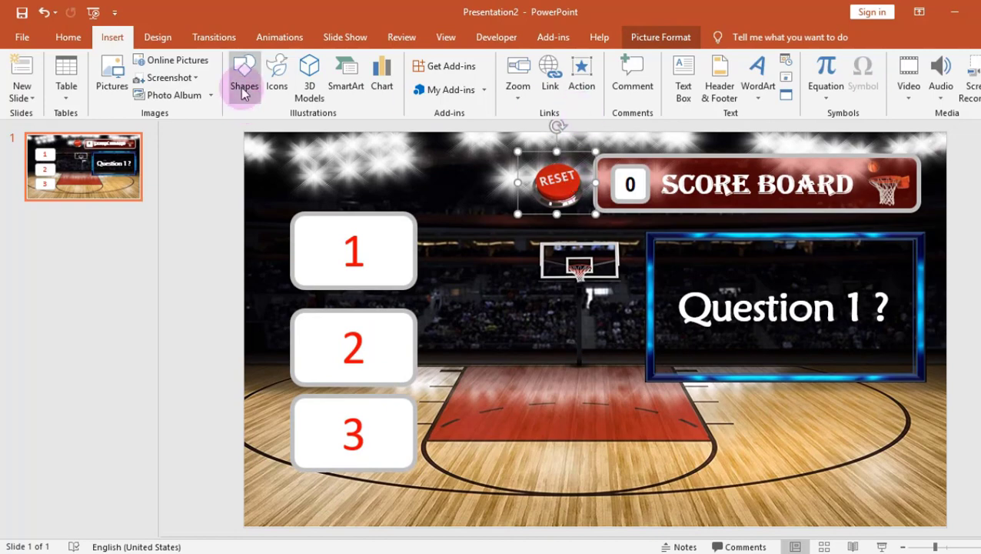
click(581, 74)
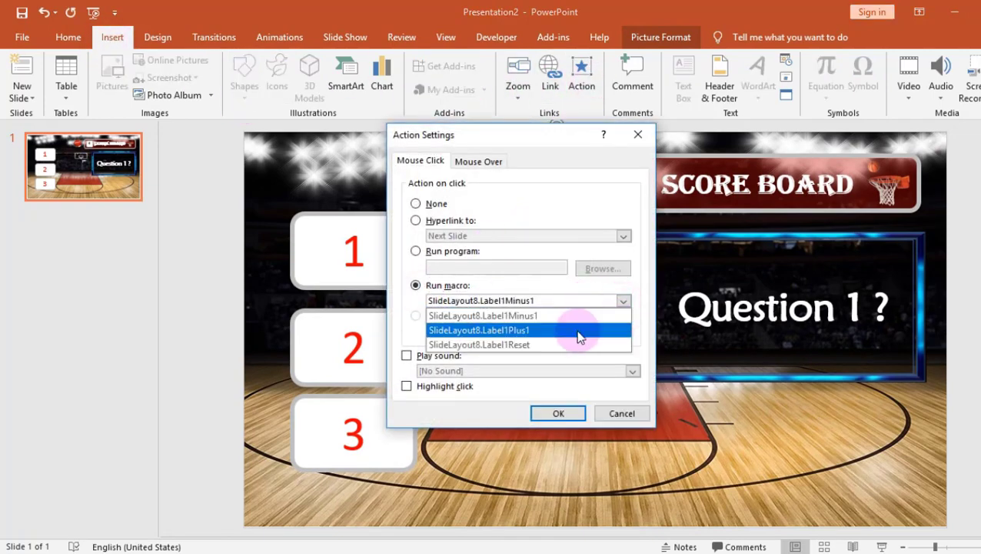
click(480, 345)
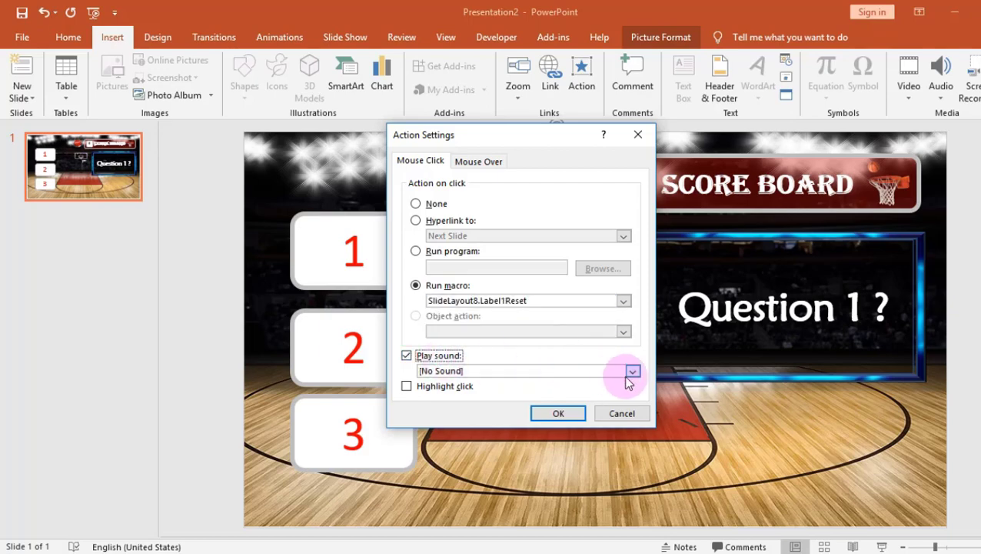
click(632, 371)
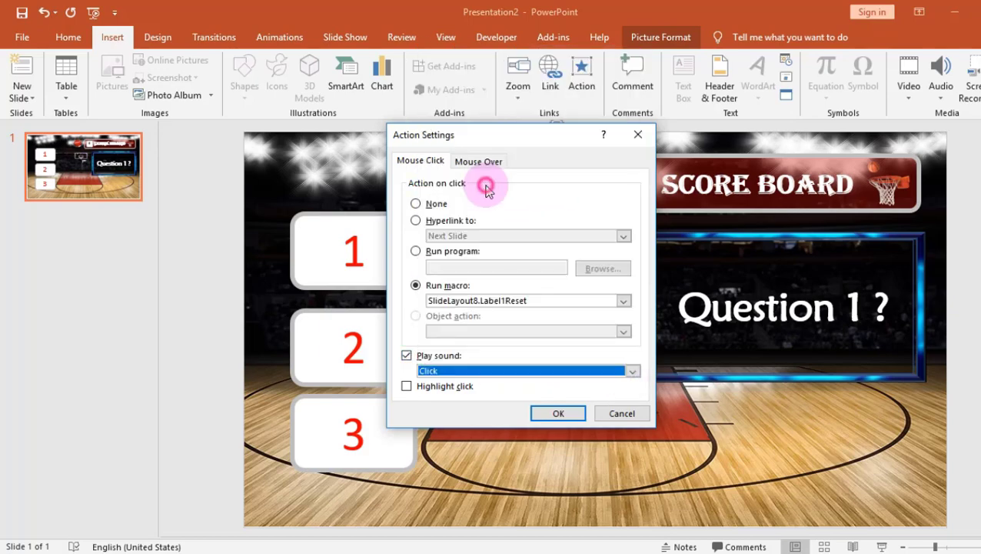
click(558, 413)
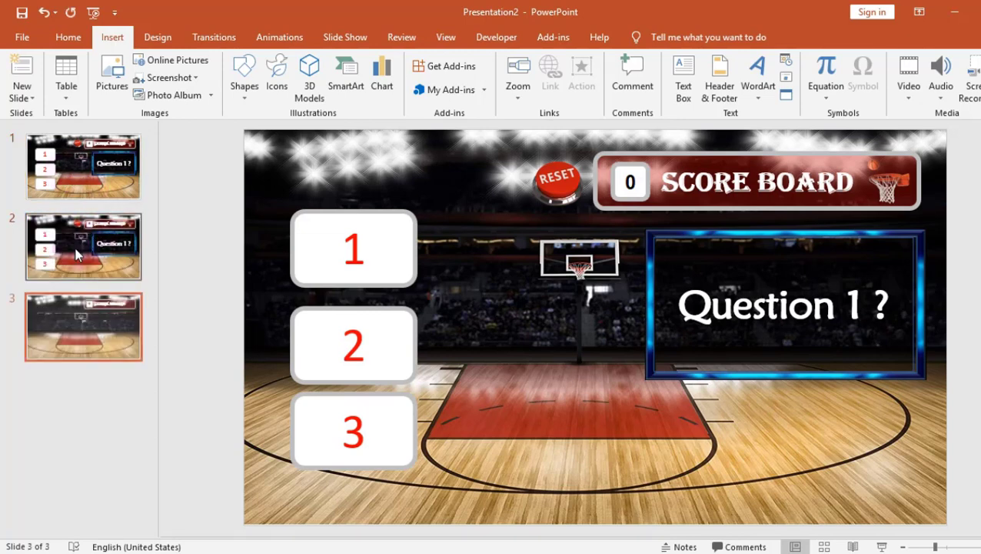
- Browse the duplicated slides 2 and 3 and select slide 3's question number for renumbering
click(83, 247)
text(2)
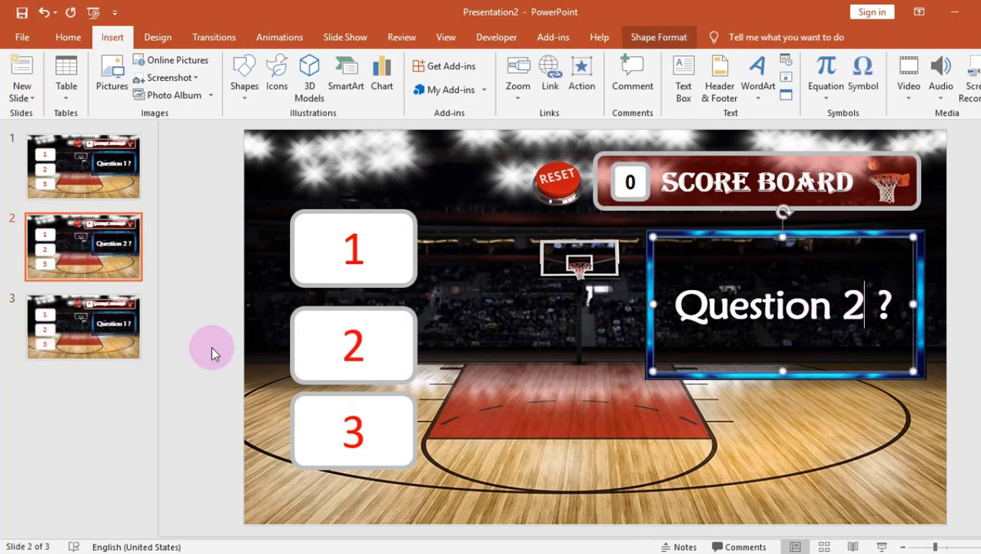
click(83, 326)
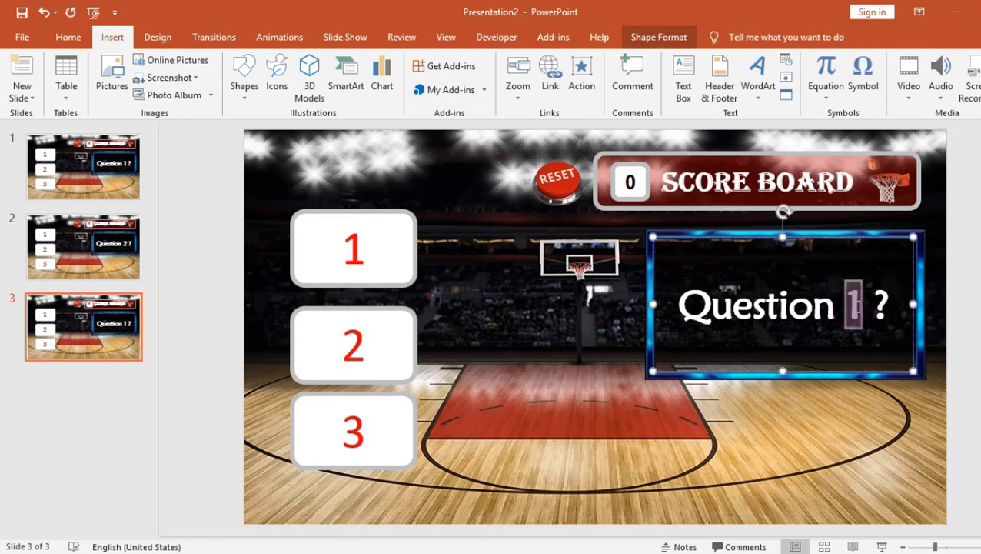
click(83, 166)
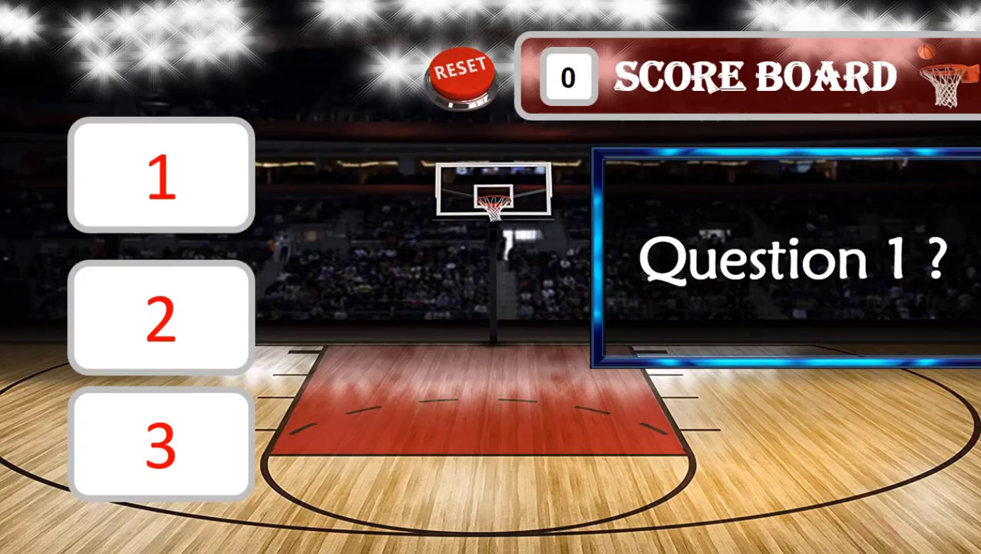
- In the slideshow answer Question 1 with box 1, scoring 1, then advance and try an answer on Question 2
click(135, 169)
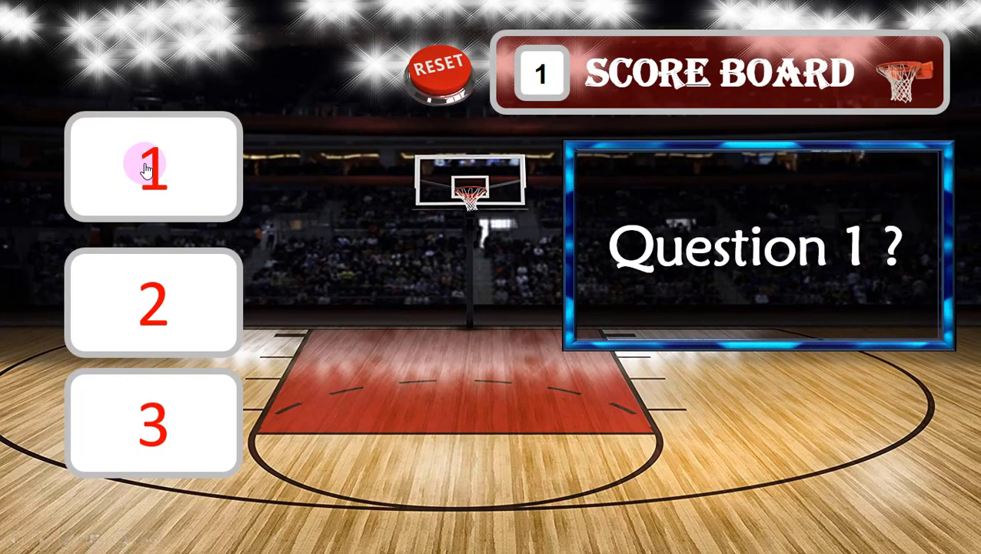
click(152, 166)
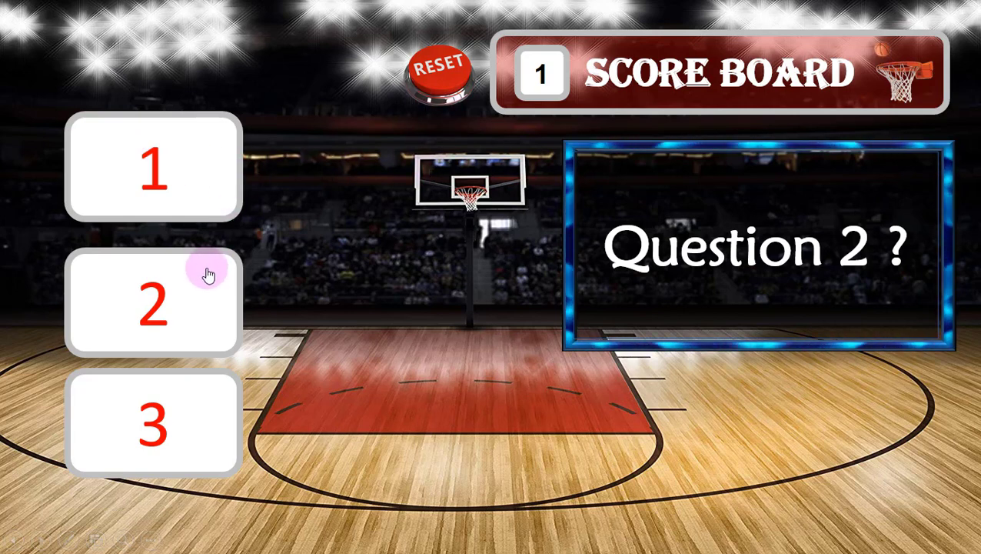
click(154, 300)
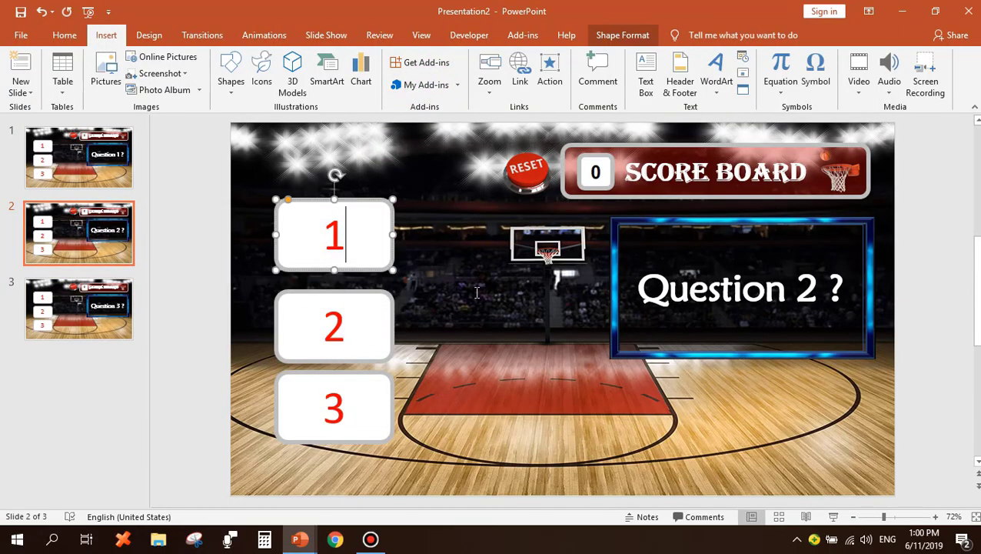
- Drag box 1 lower on slide 2 and move box 2 up into the top answer spot
drag(333, 234, 497, 386)
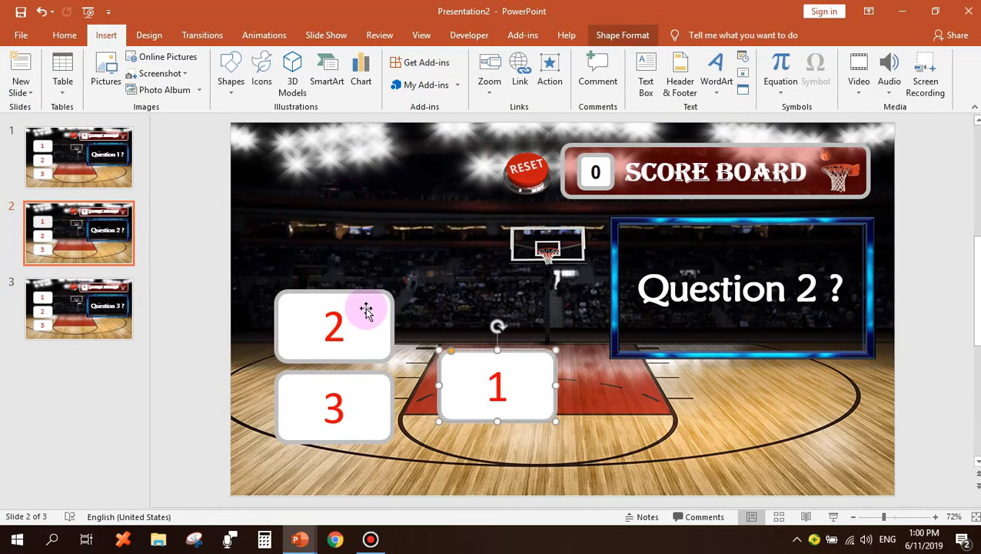
drag(495, 384, 384, 331)
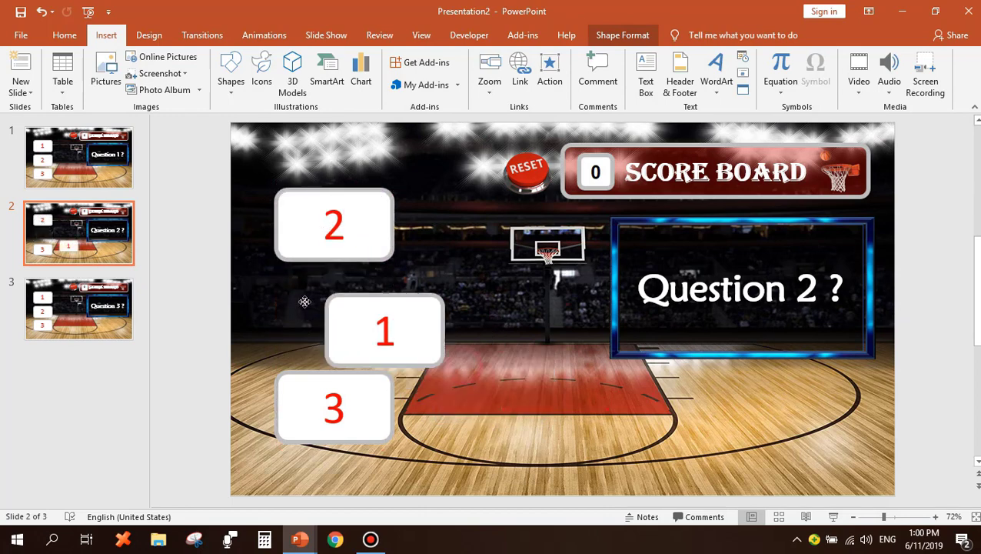